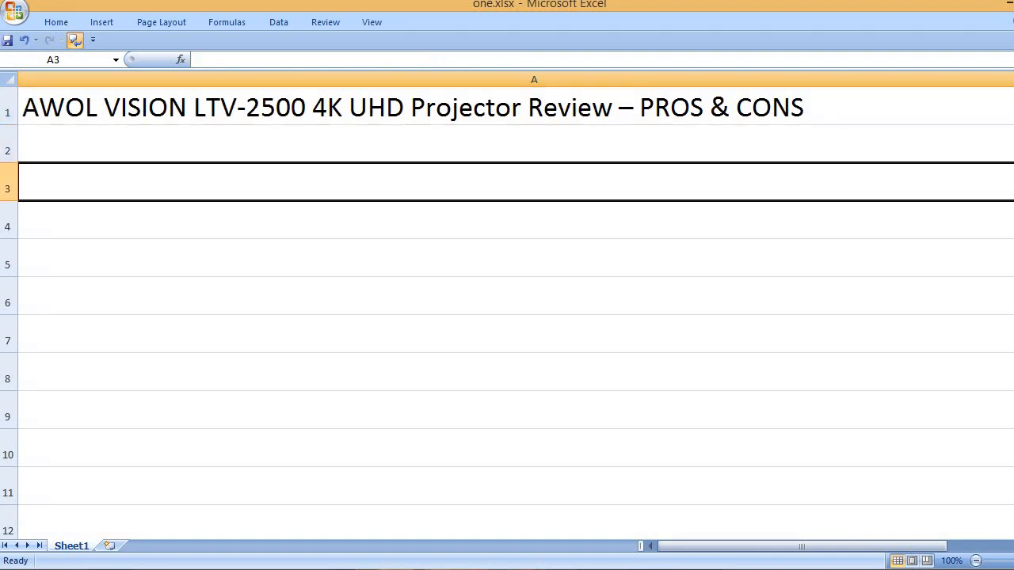
Add the PROS heading in A3, then list Great customer service and Top tier 4k resolution.
{"action": "type", "text": "PR"}
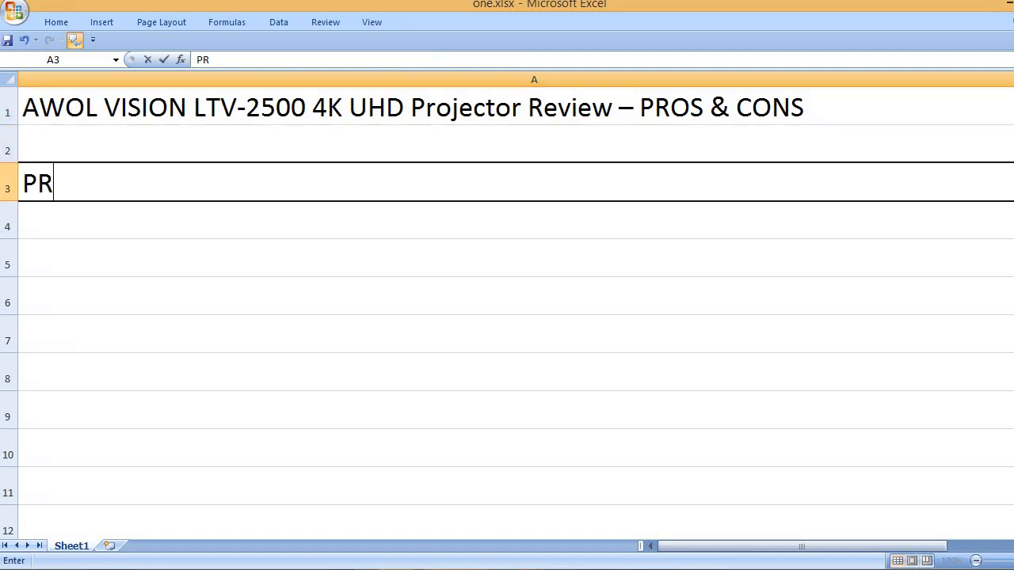
{"action": "type", "text": "OS"}
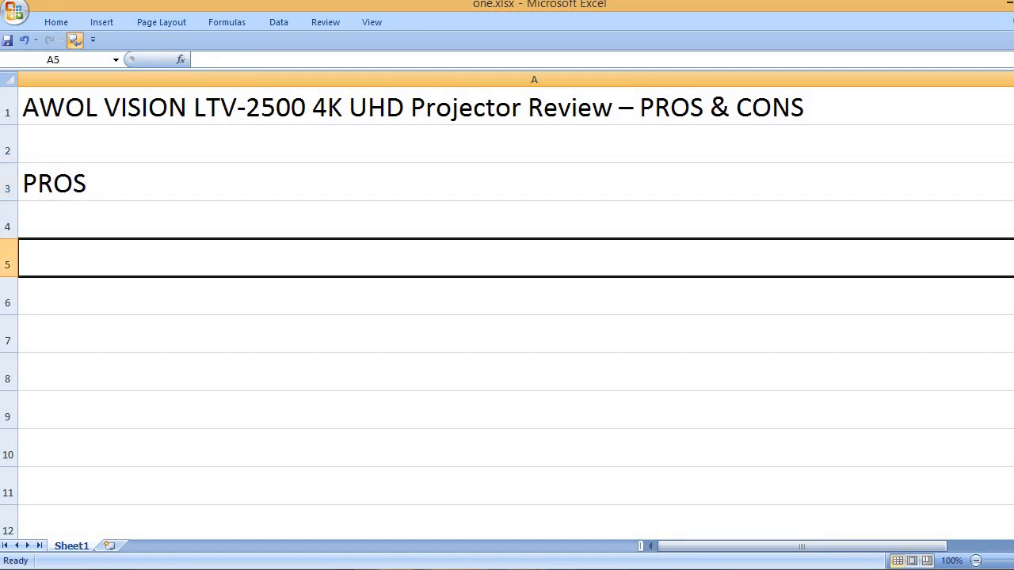
{"action": "type", "text": "Great cus"}
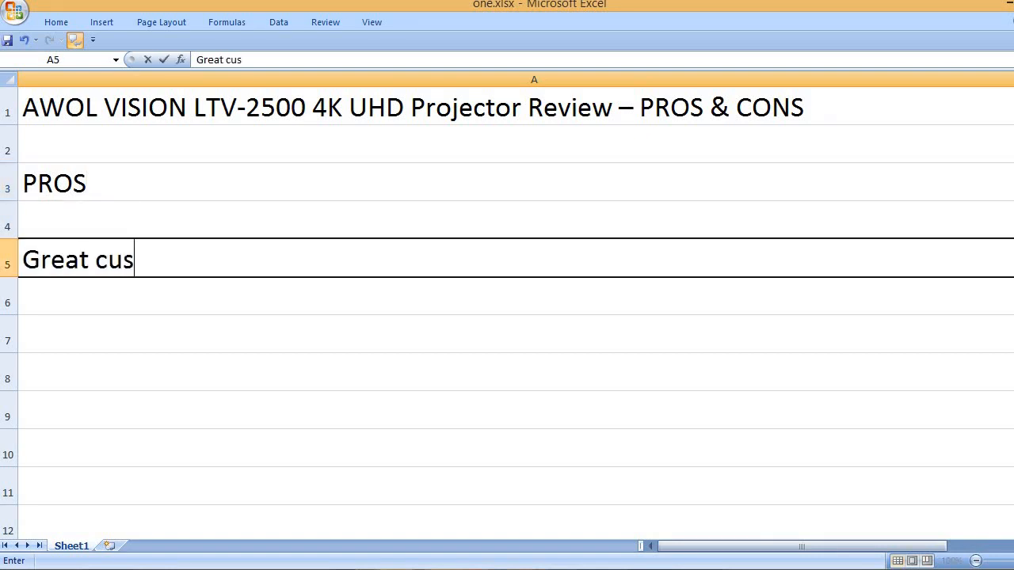
{"action": "type", "text": "tomer service"}
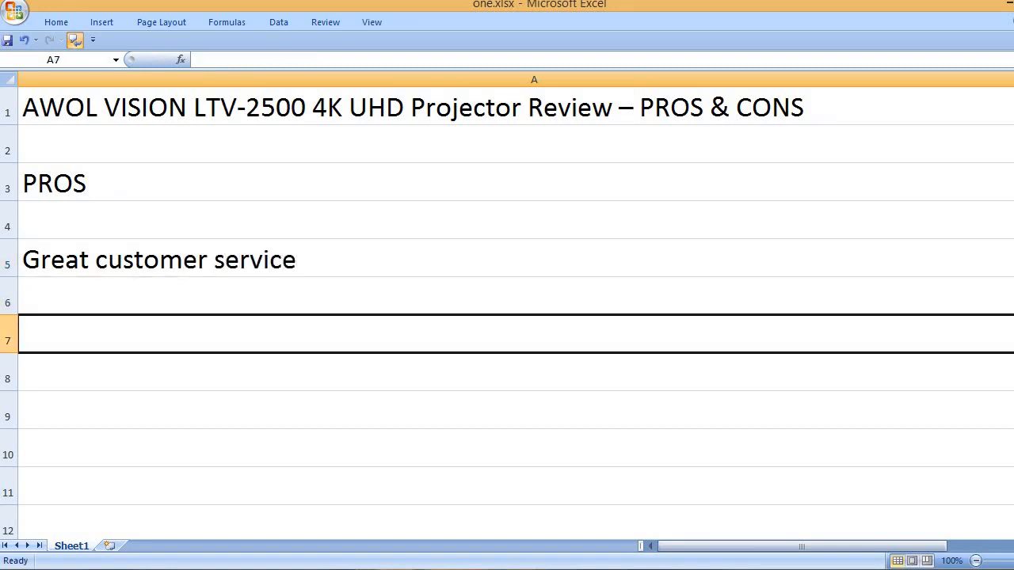
{"action": "type", "text": "Top"}
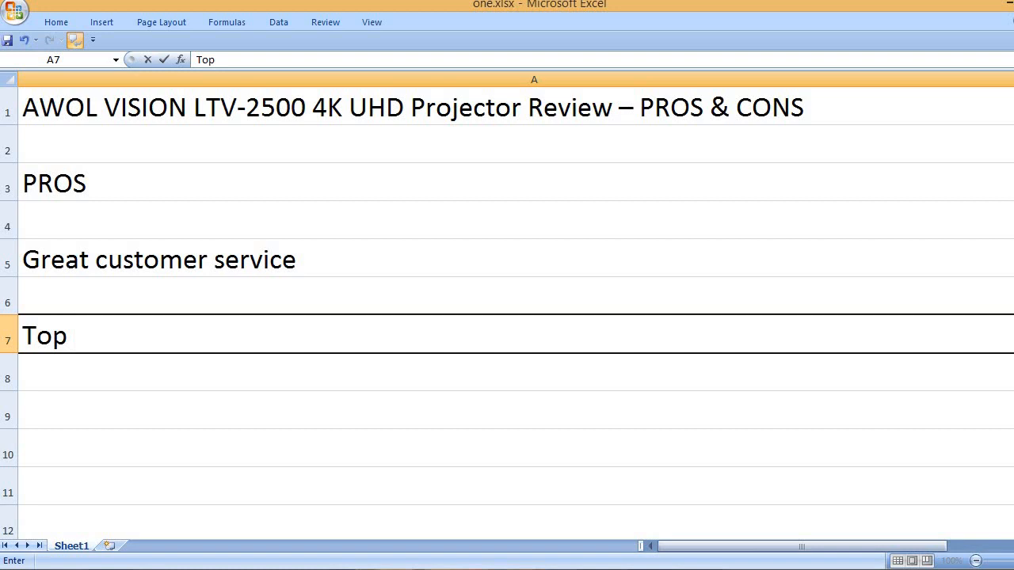
{"action": "type", "text": "tier 4"}
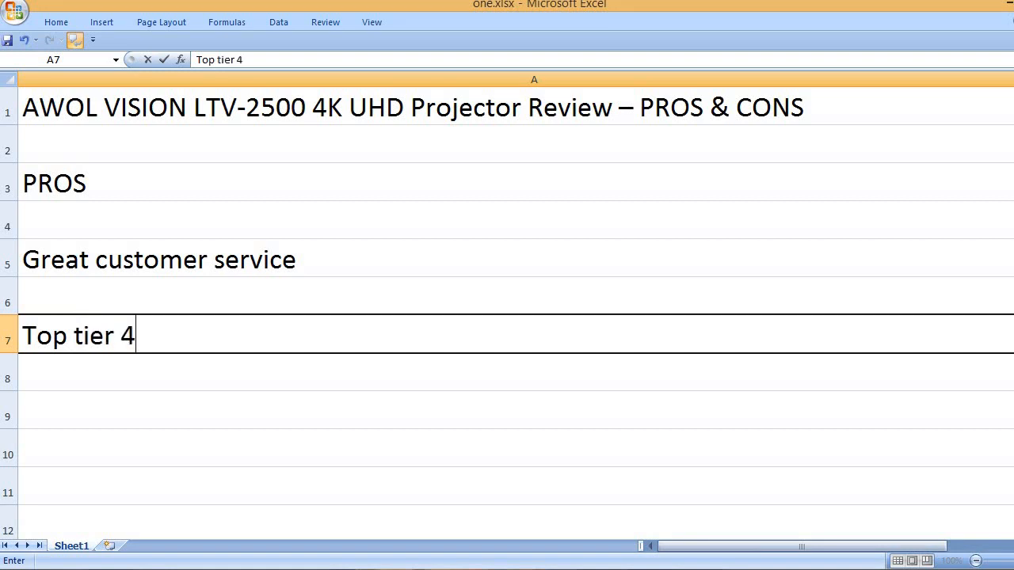
{"action": "type", "text": "k reso"}
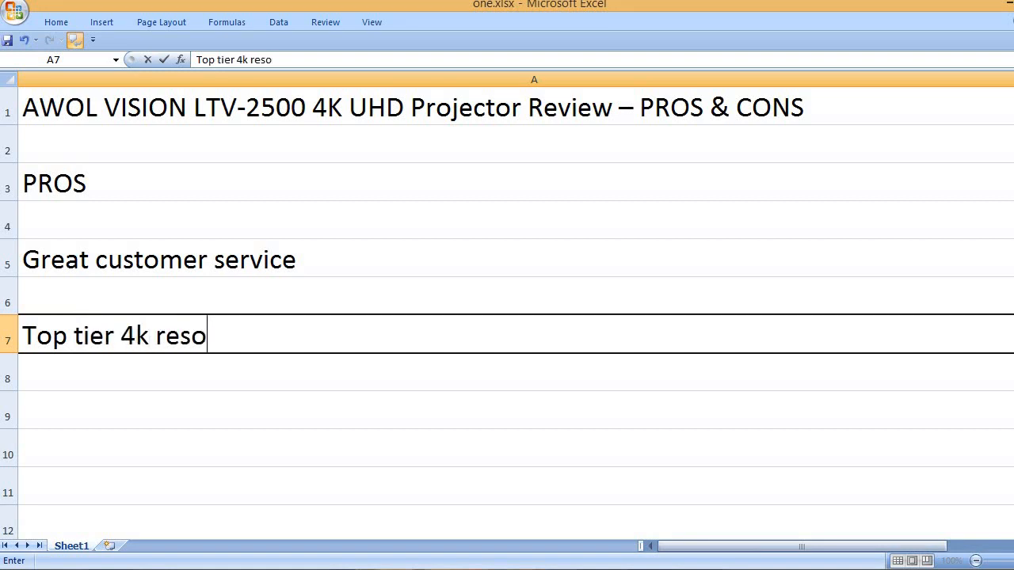
{"action": "type", "text": "lution"}
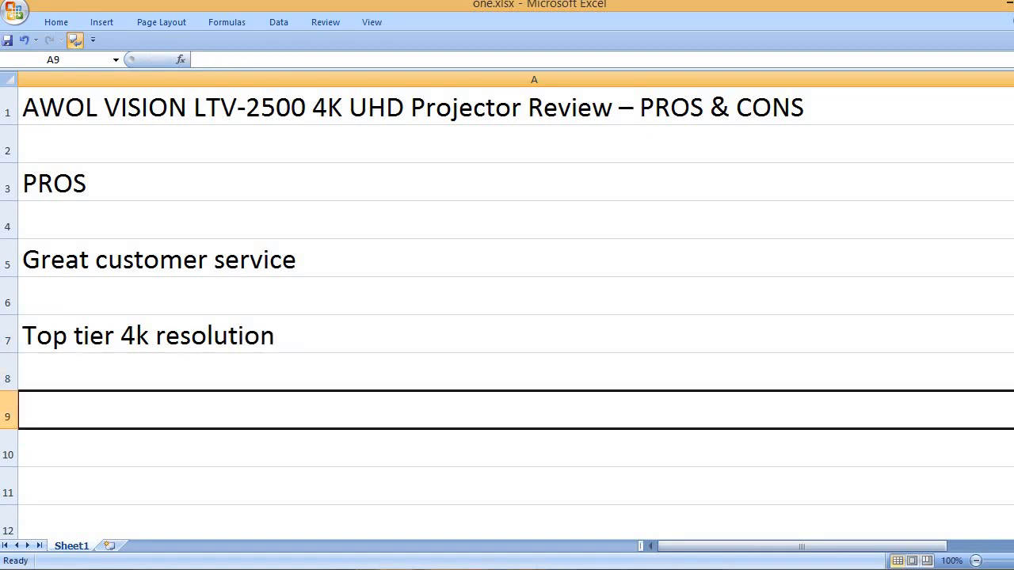
List Impressive gaming performance, Great picture quality, build quality and Best sound performance.
{"action": "type", "text": "Impressi"}
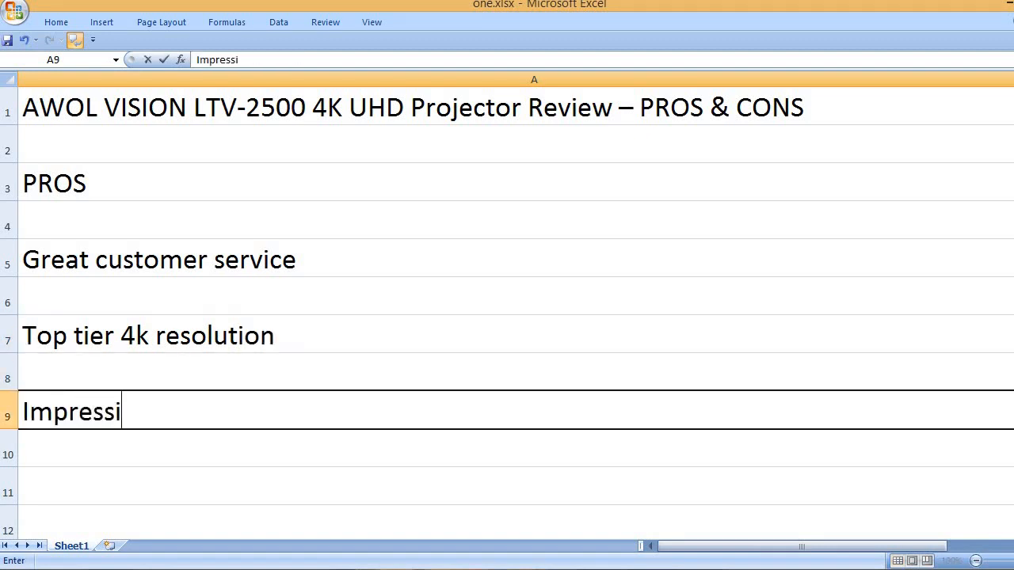
{"action": "type", "text": "ve gaming"}
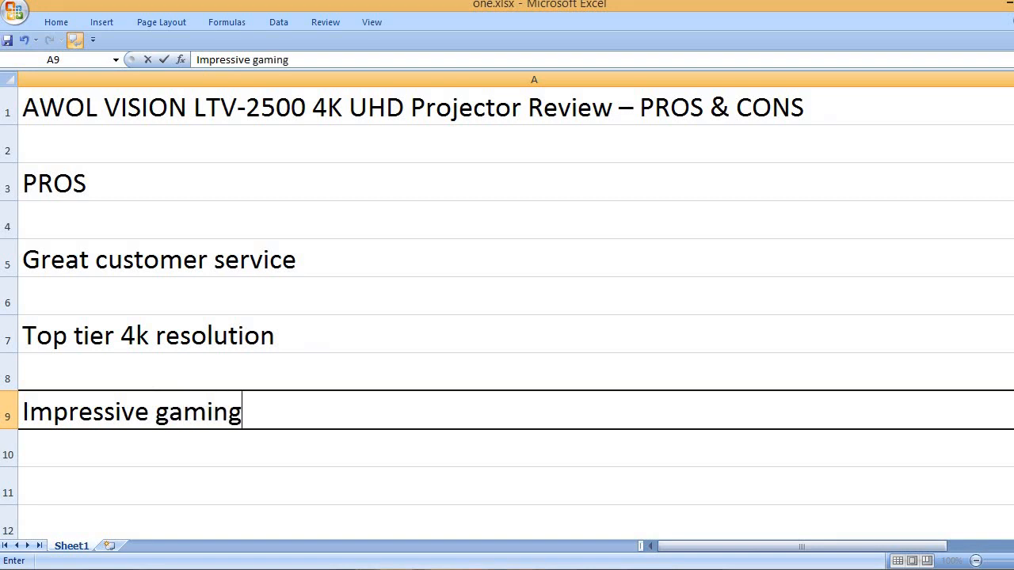
{"action": "type", "text": "pe"}
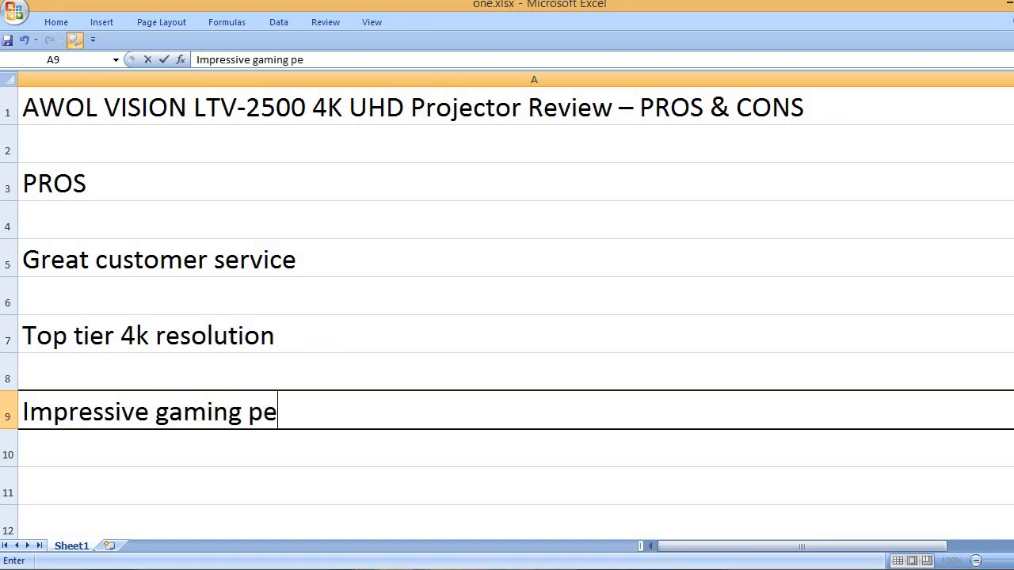
{"action": "type", "text": "rformance"}
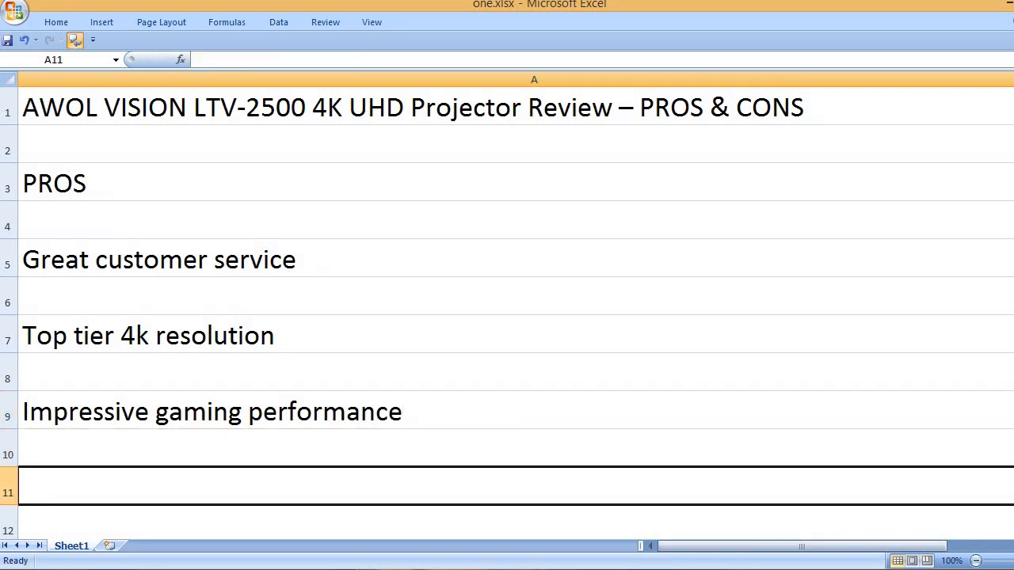
{"action": "type", "text": "Great pict"}
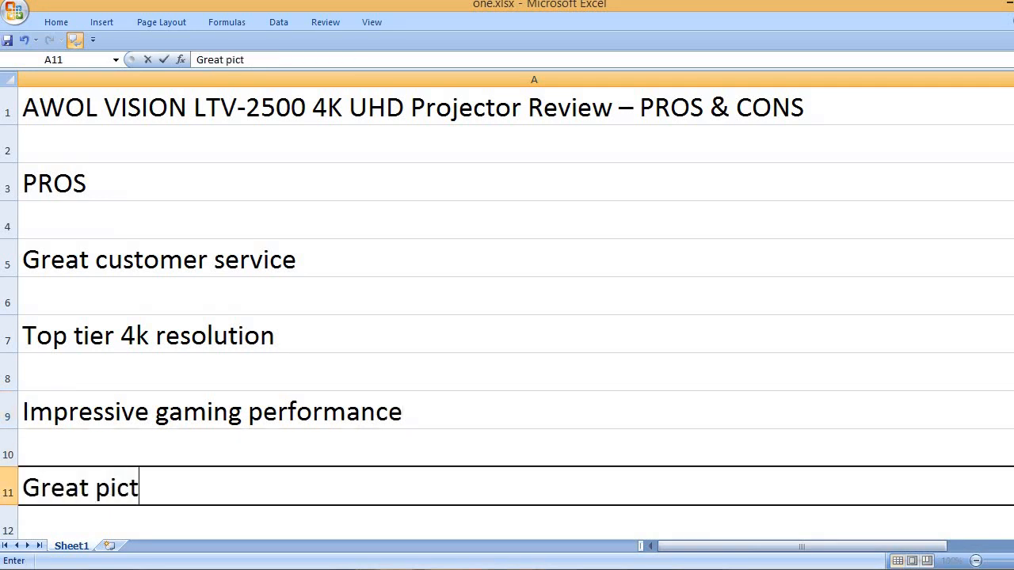
{"action": "type", "text": "ure quality"}
{"action": "type", "text": "Great bui"}
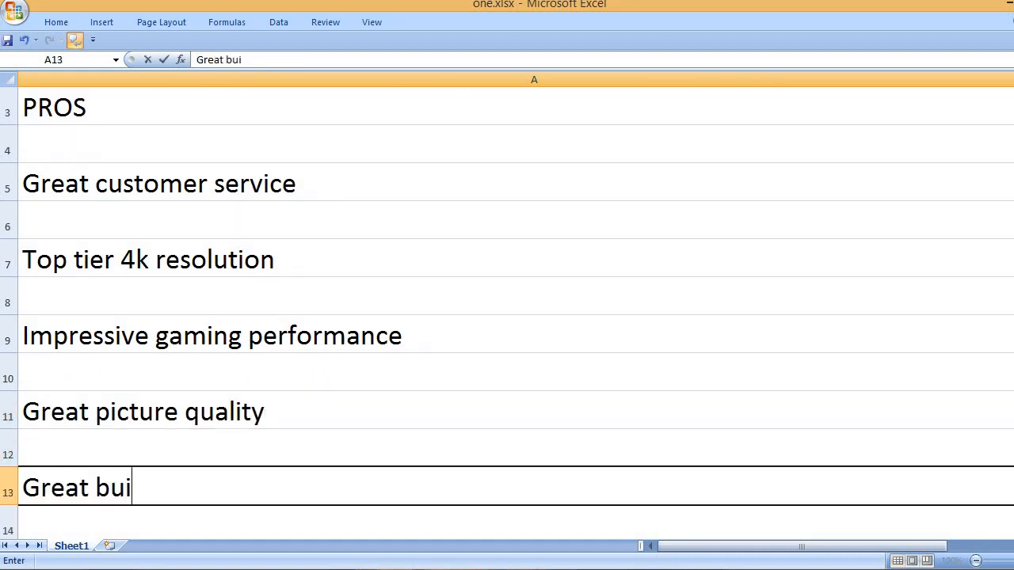
{"action": "type", "text": "ld quality"}
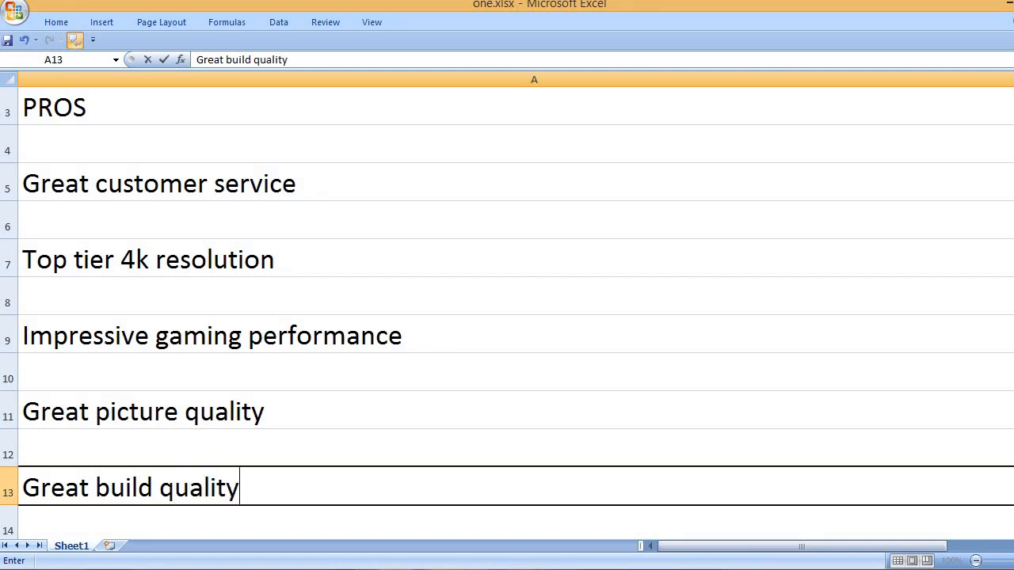
{"action": "type", "text": "Best sound f"}
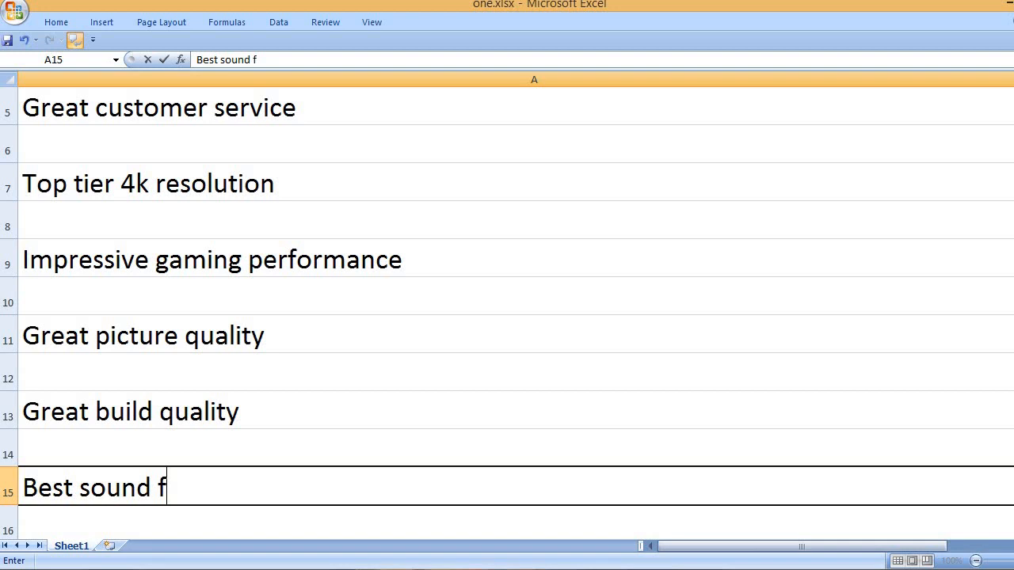
{"action": "type", "text": "performance"}
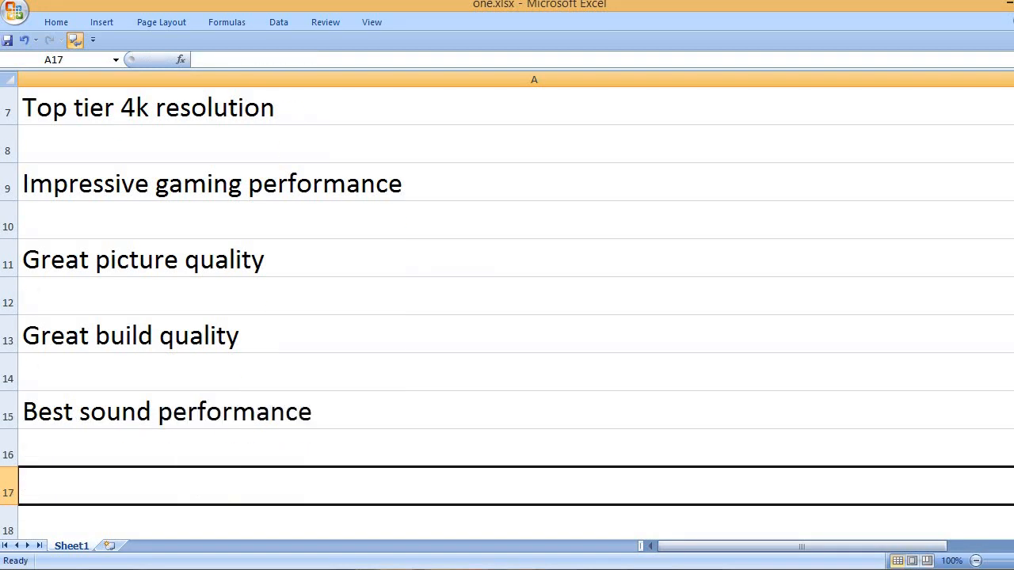
Add Very quiet and Beautiful colors even on a plain wall to the pros.
{"action": "type", "text": "Very quiet"}
{"action": "type", "text": "Beautiful"}
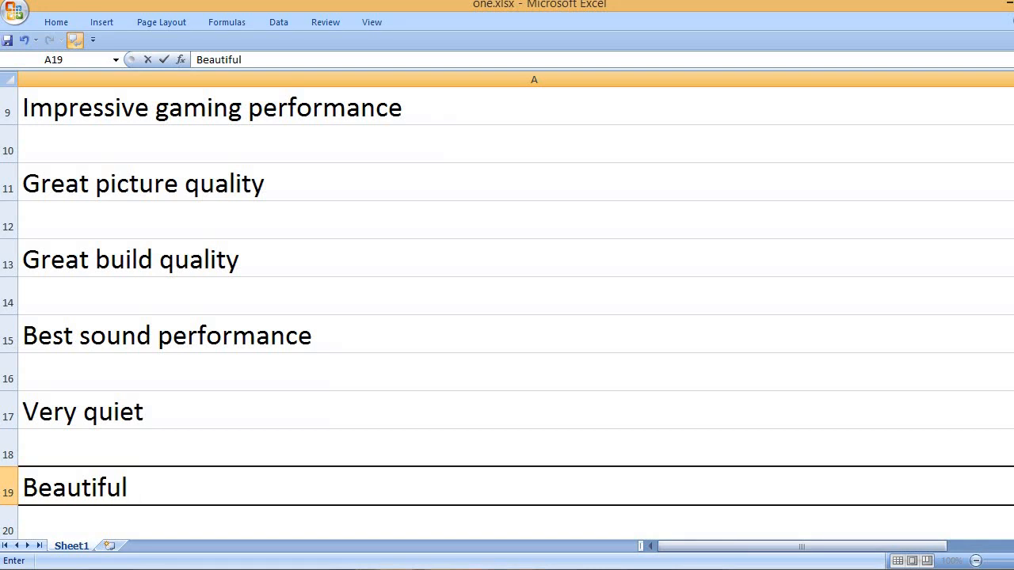
{"action": "type", "text": "colors e"}
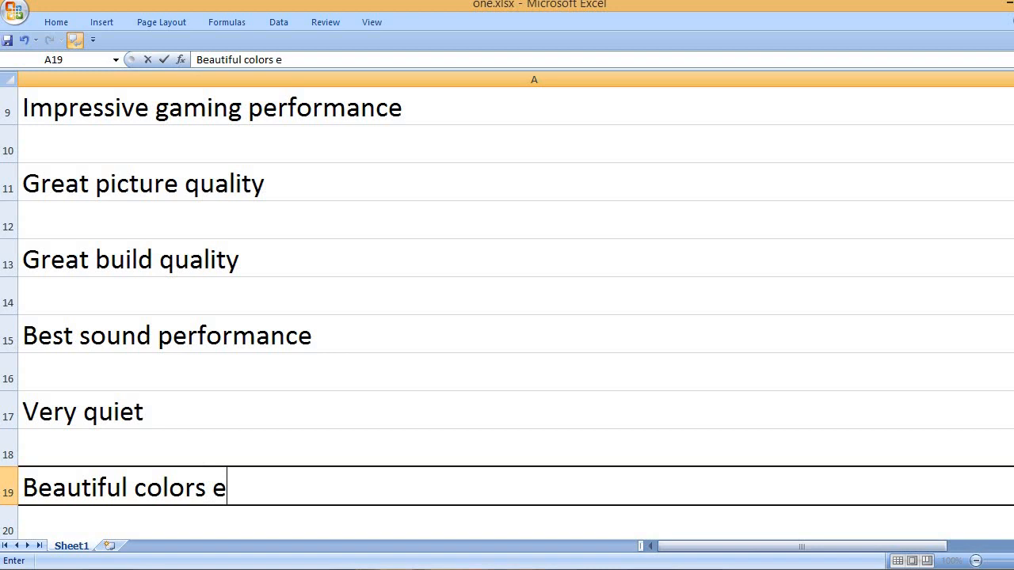
{"action": "type", "text": "ven on a"}
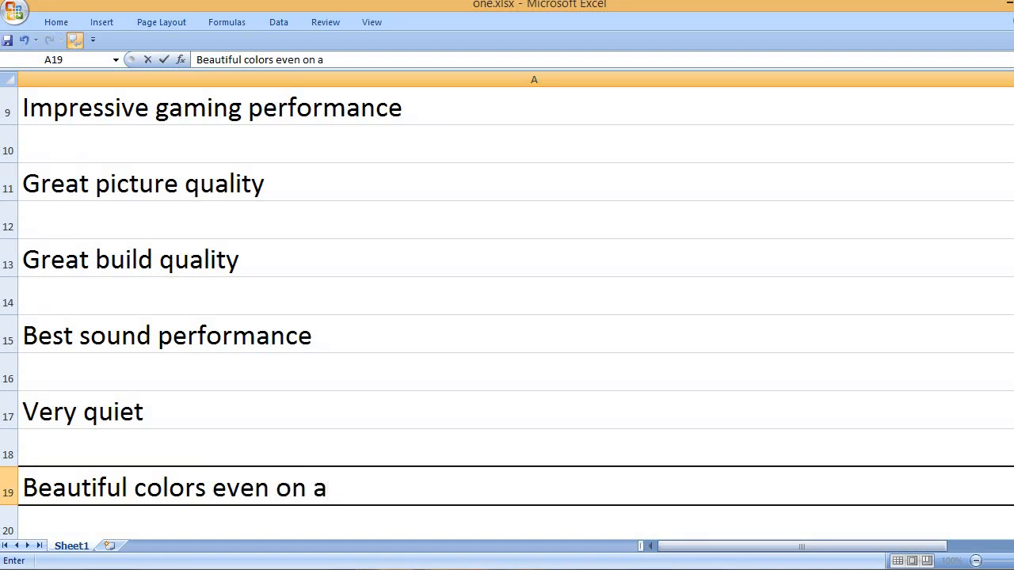
{"action": "type", "text": "plain w"}
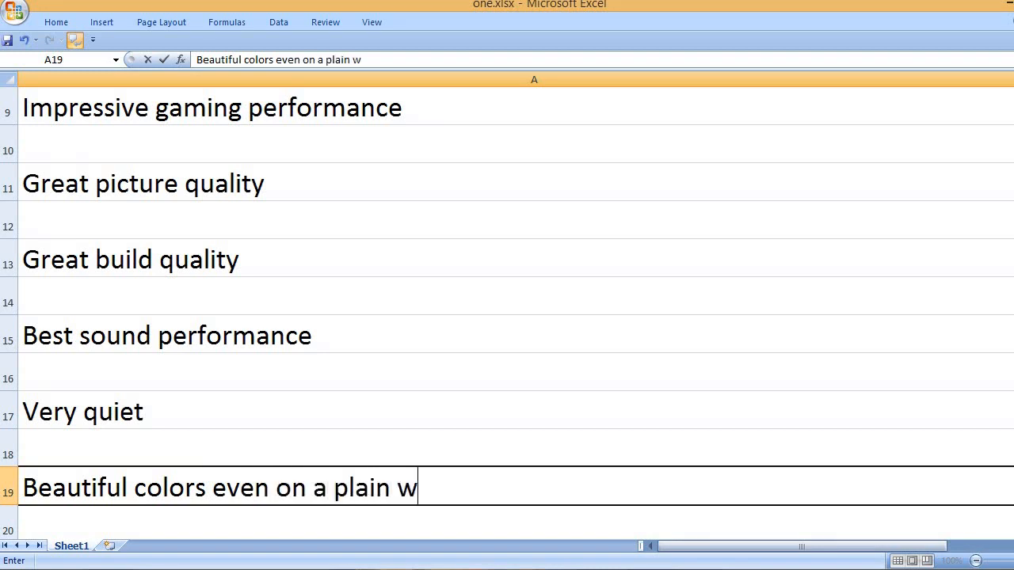
{"action": "key", "text": "enter"}
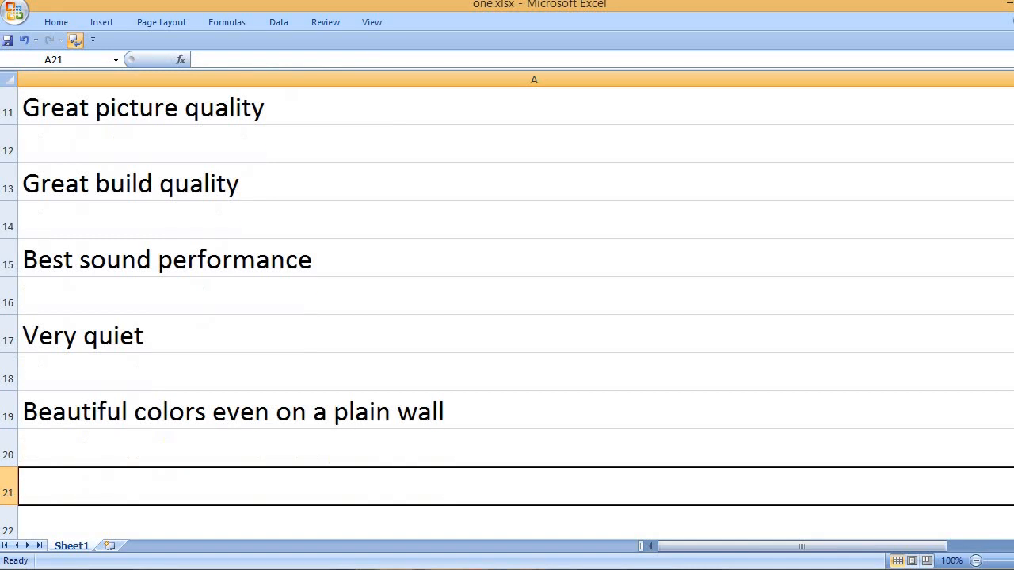
Add Competitive price and Frequent software updates, then start the CONS heading.
{"action": "type", "text": "Competitive price"}
{"action": "type", "text": "F"}
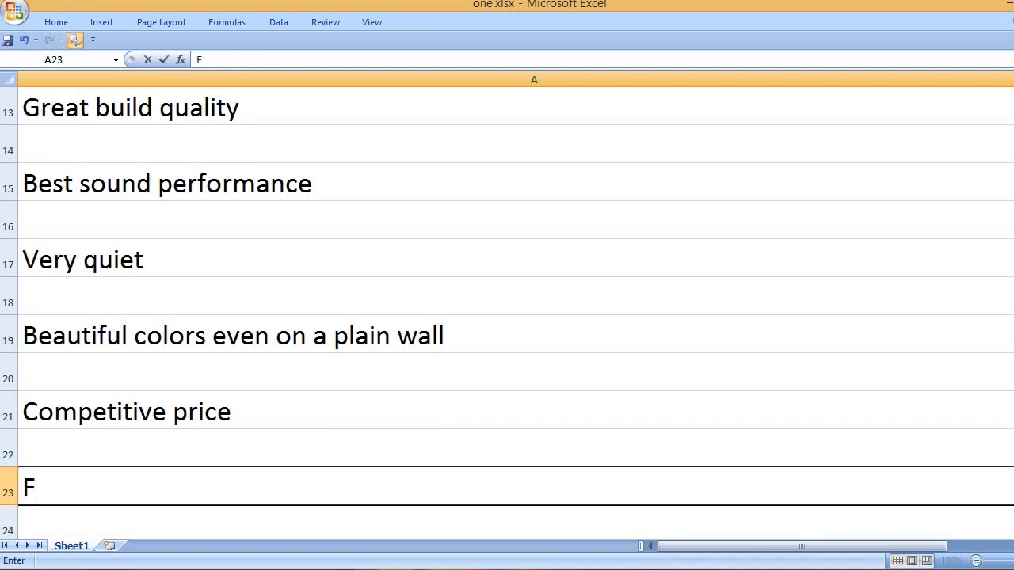
{"action": "type", "text": "requent sof"}
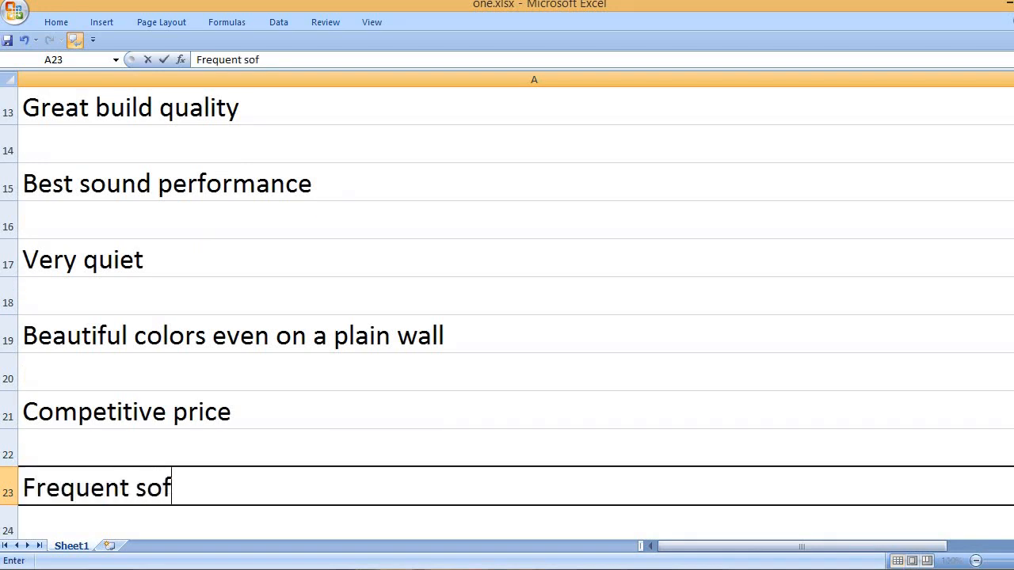
{"action": "type", "text": "tware updates"}
{"action": "type", "text": "Great contras"}
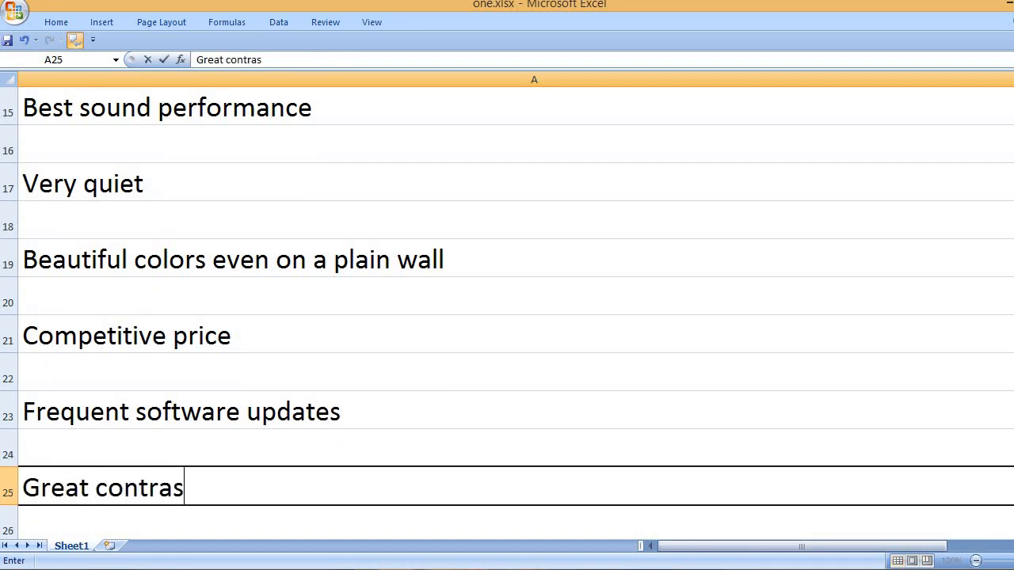
{"action": "type", "text": "CONS"}
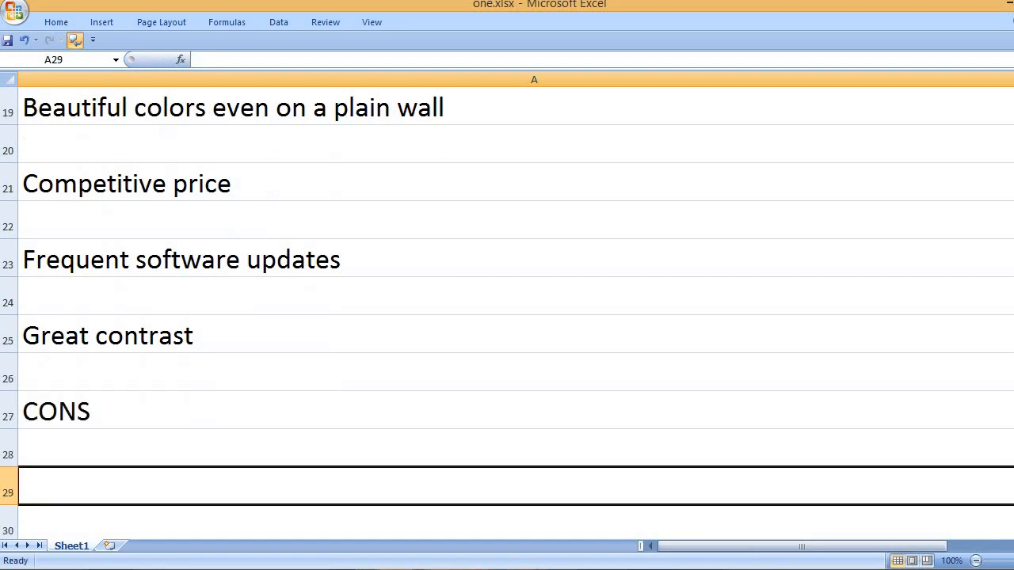
Enter the first con: You need an ALR screen for the best brightness outcome.
{"action": "type", "text": "You need"}
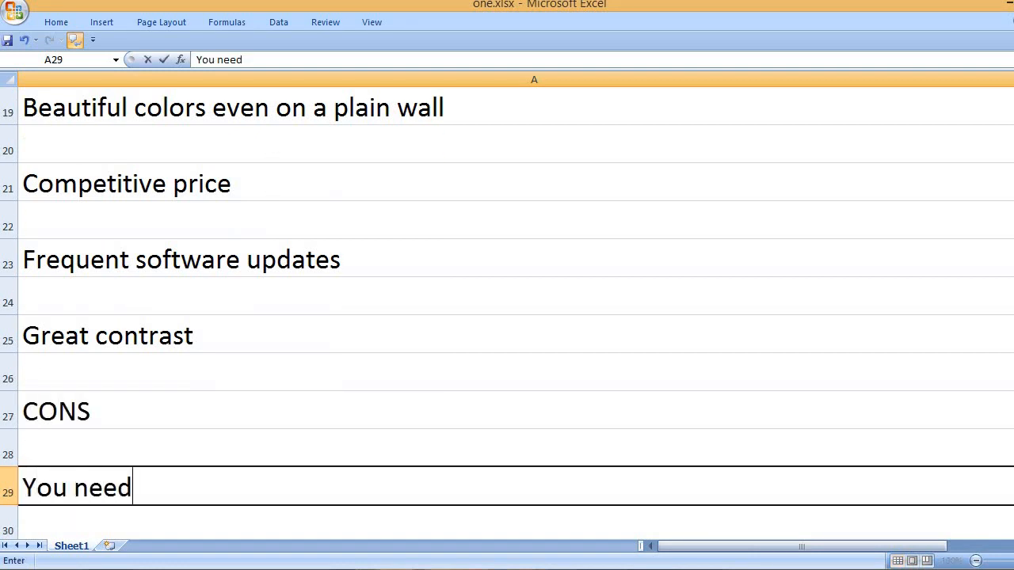
{"action": "type", "text": "an A"}
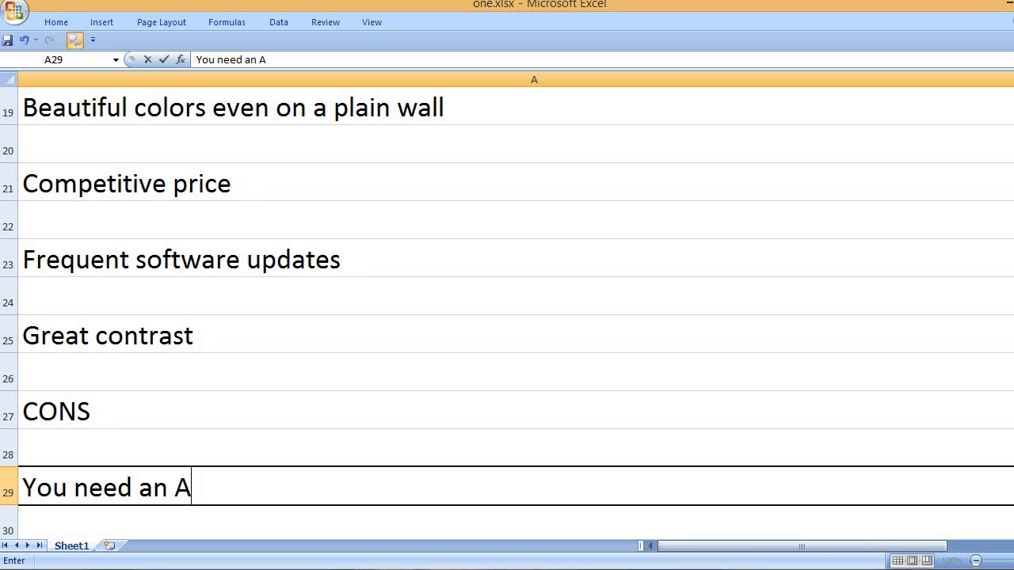
{"action": "type", "text": "LR screen for the b"}
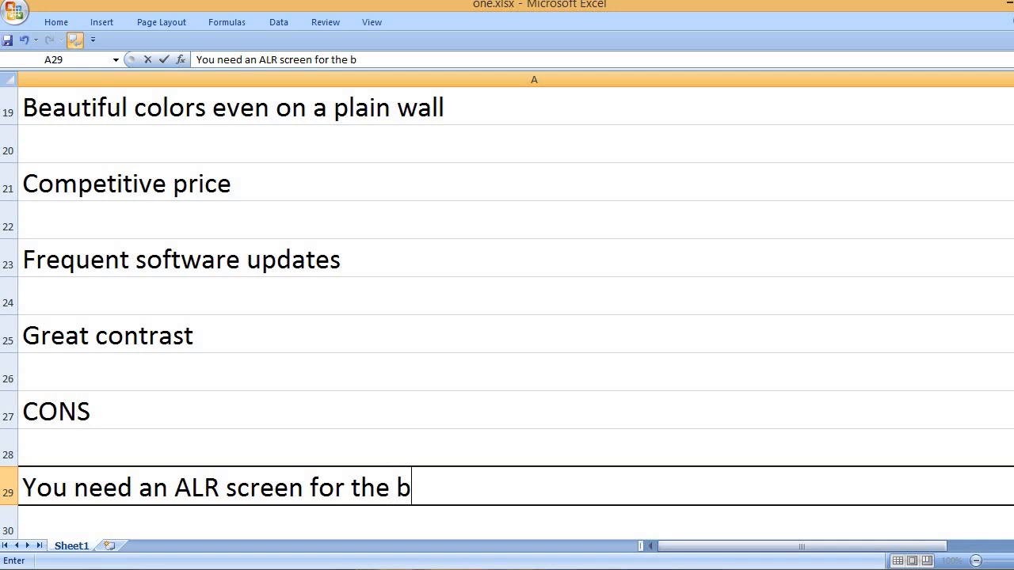
{"action": "type", "text": "est bright"}
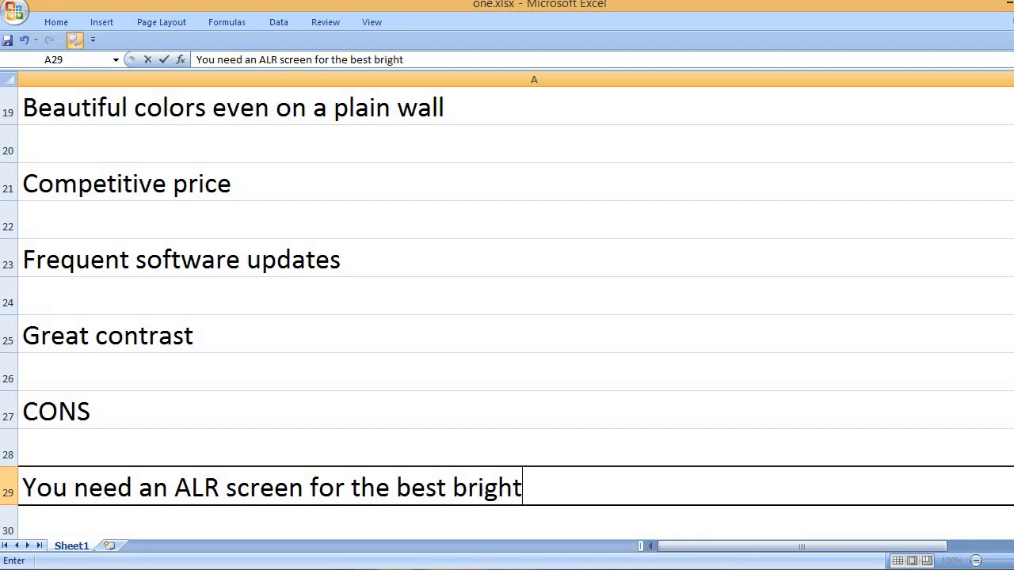
{"action": "type", "text": "ness outcome."}
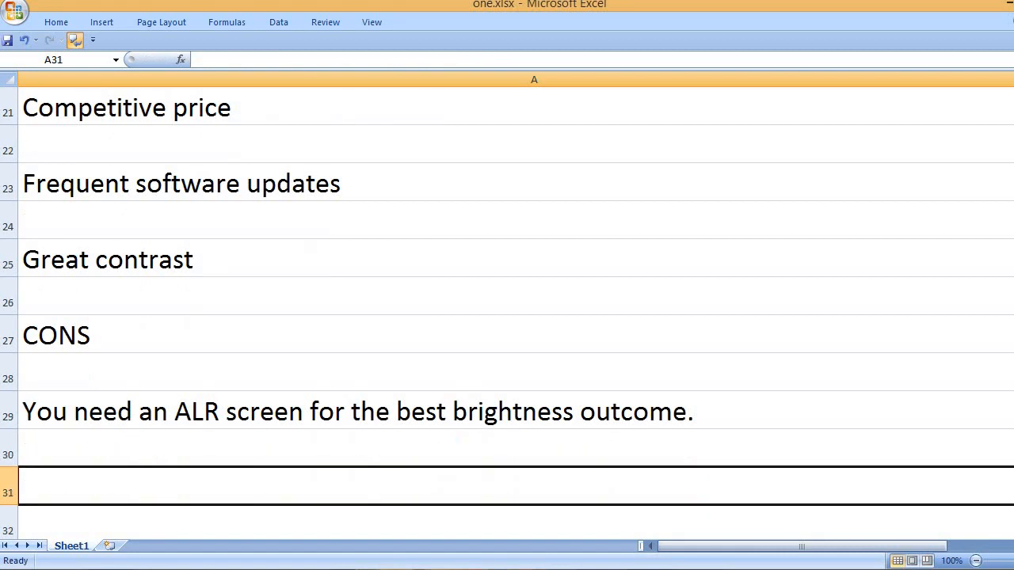
Enter the second con: Some rainbow effects may be seen as it is a DLP projector.
{"action": "type", "text": "Some"}
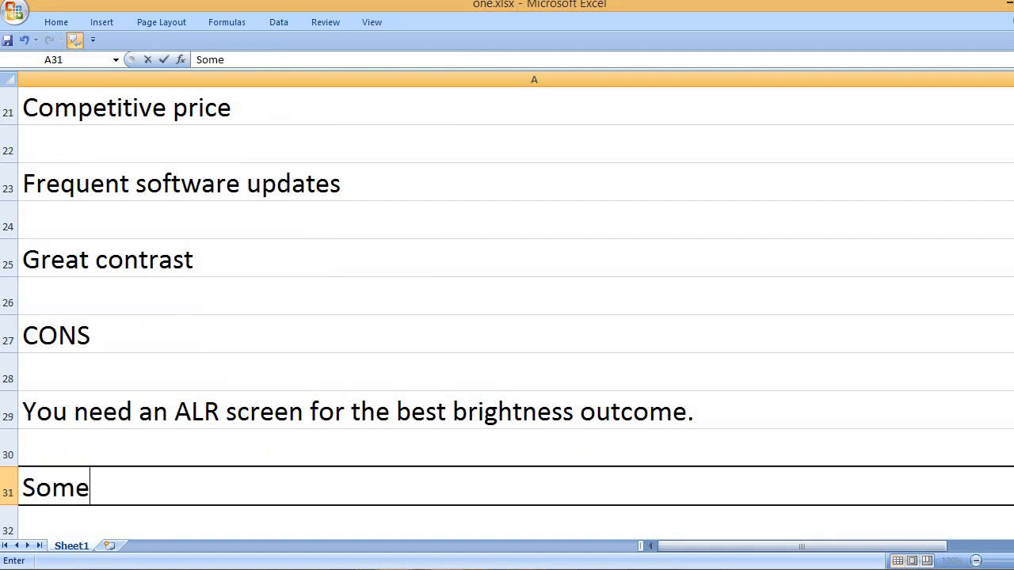
{"action": "type", "text": "rainbow eff"}
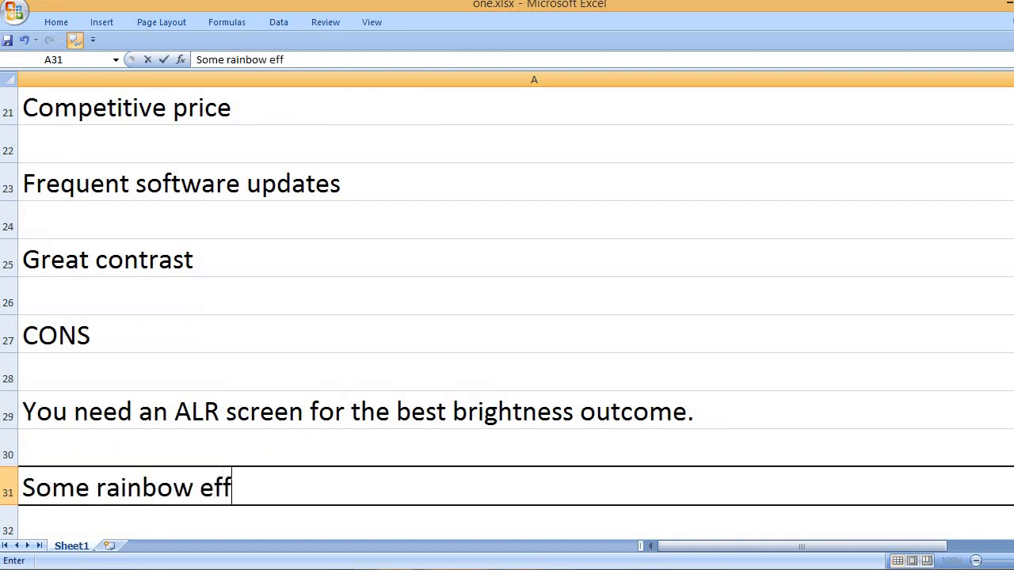
{"action": "type", "text": "ects"}
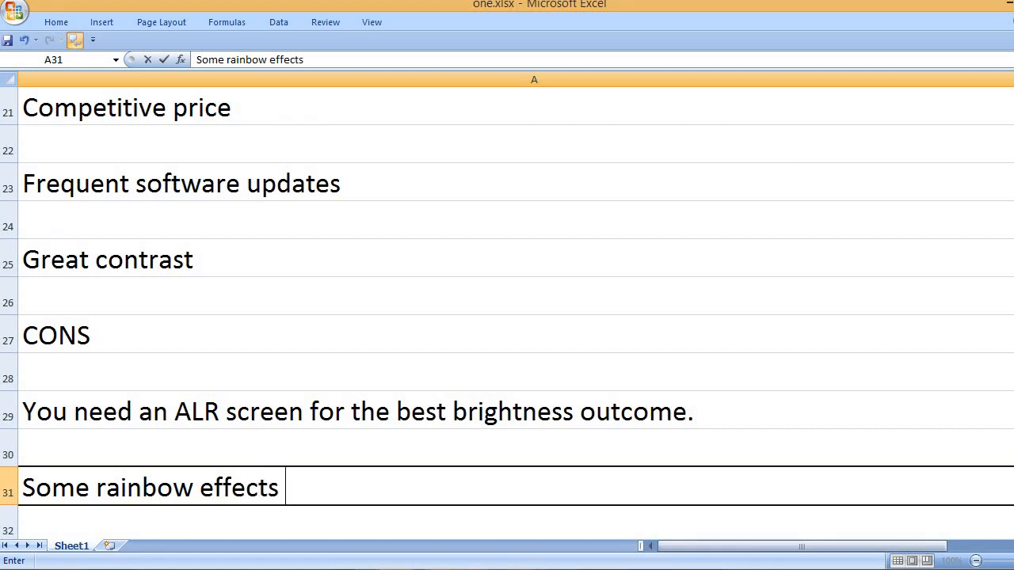
{"action": "type", "text": "may be se"}
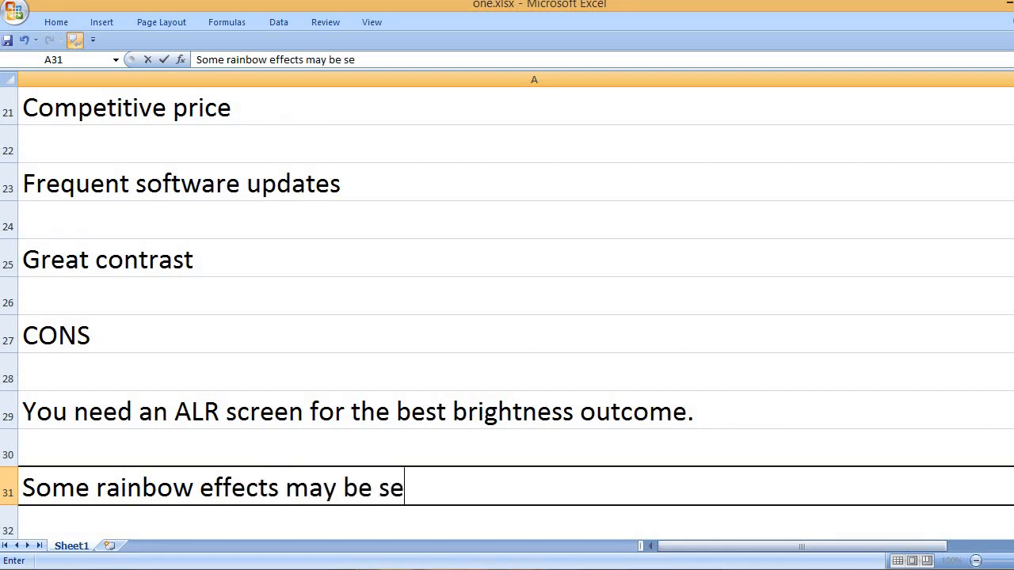
{"action": "type", "text": "en as"}
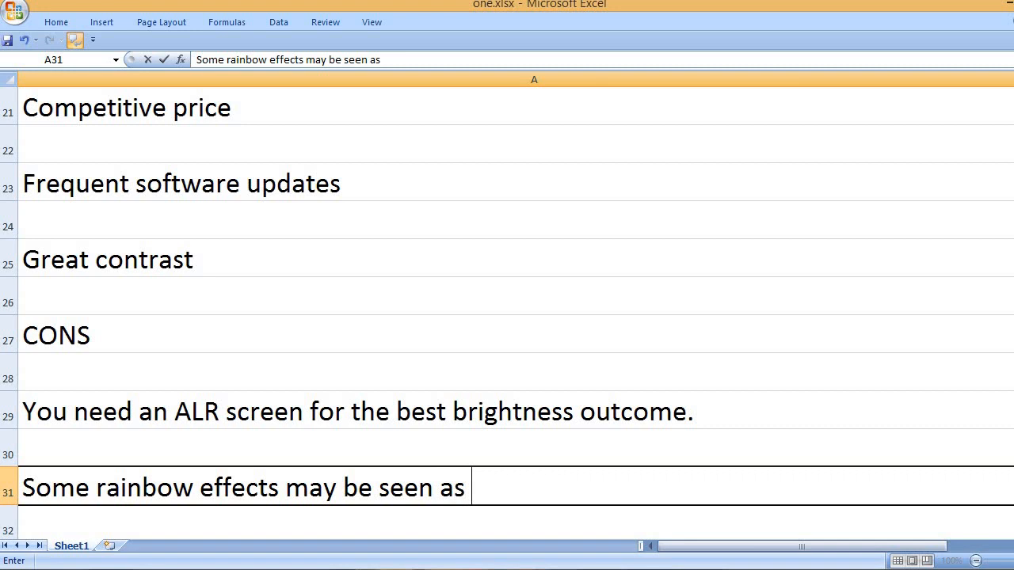
{"action": "type", "text": "it is a DL"}
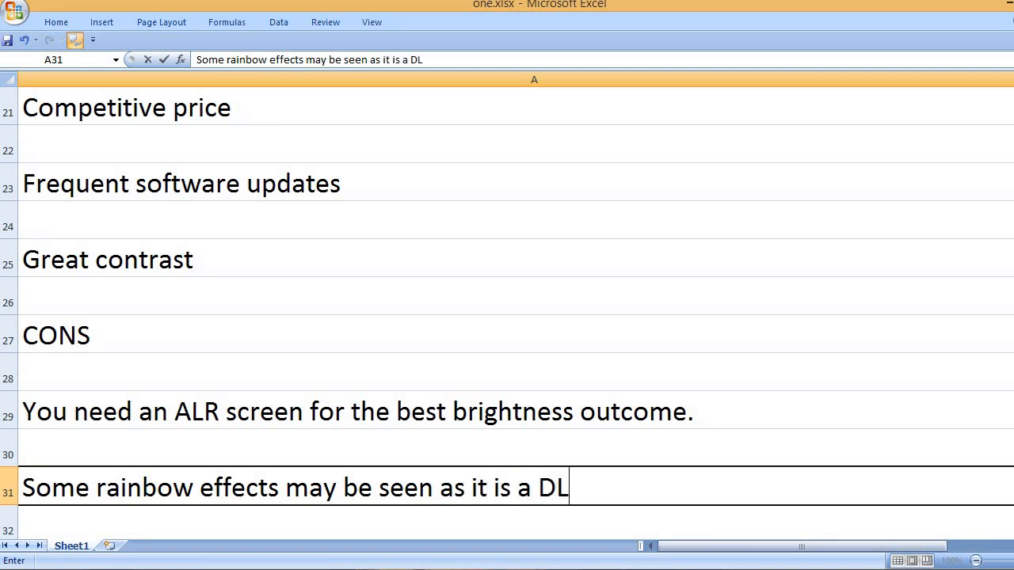
{"action": "type", "text": "P pro"}
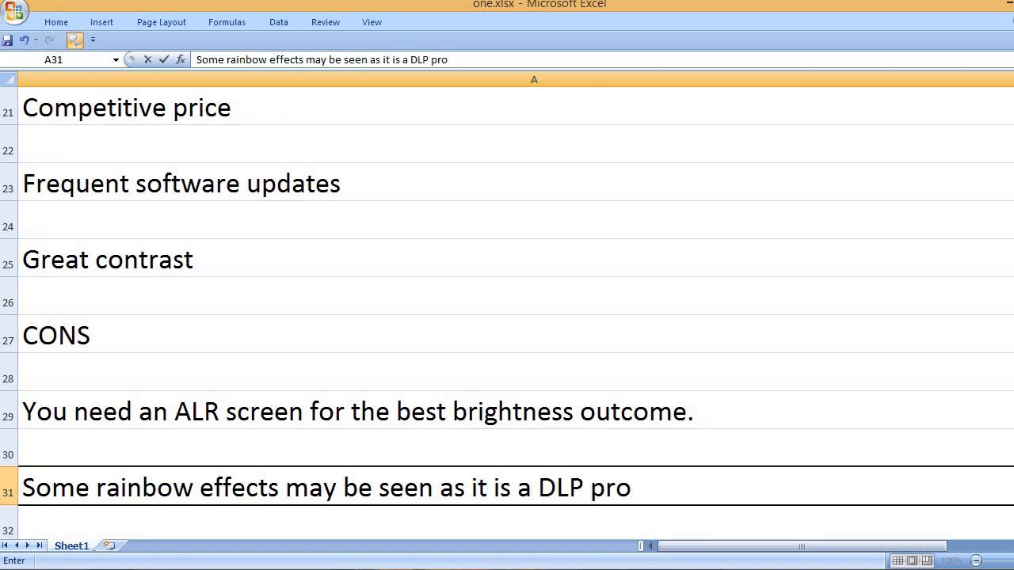
{"action": "type", "text": "jector."}
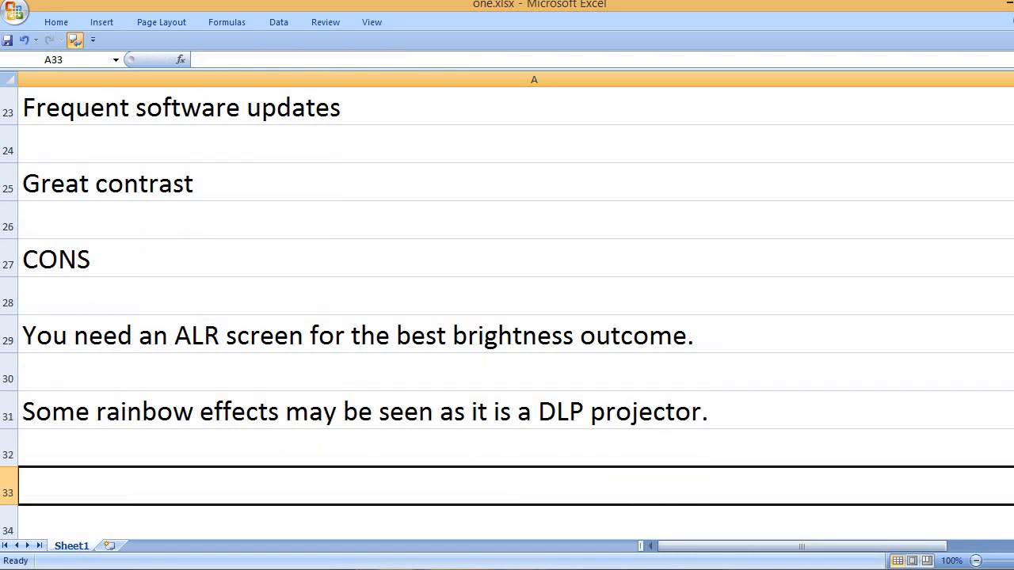
Enter the third con about issues with setup and Firestick, then start the KEY FEATURES heading.
{"action": "type", "text": "S"}
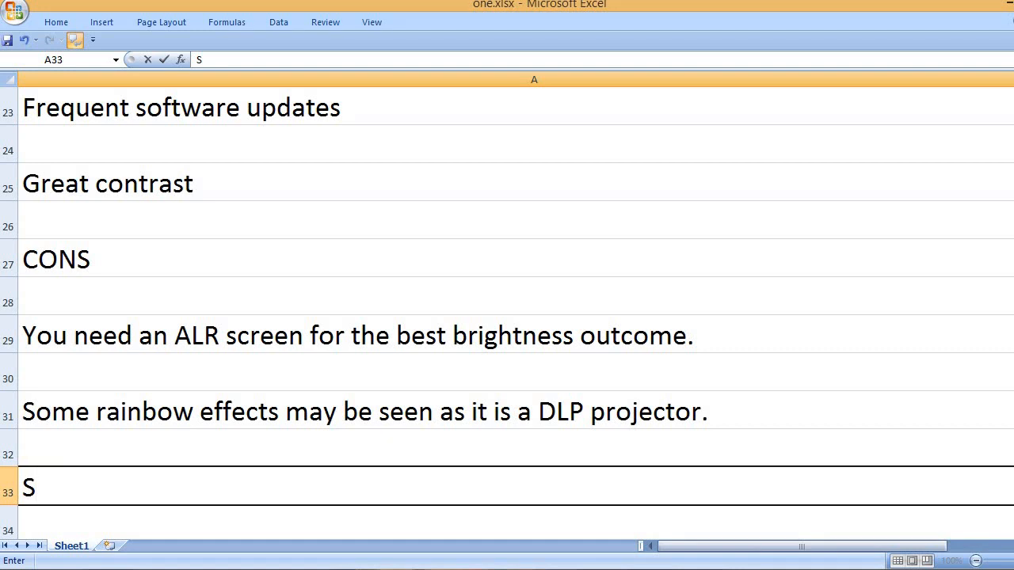
{"action": "type", "text": "ome users faced i"}
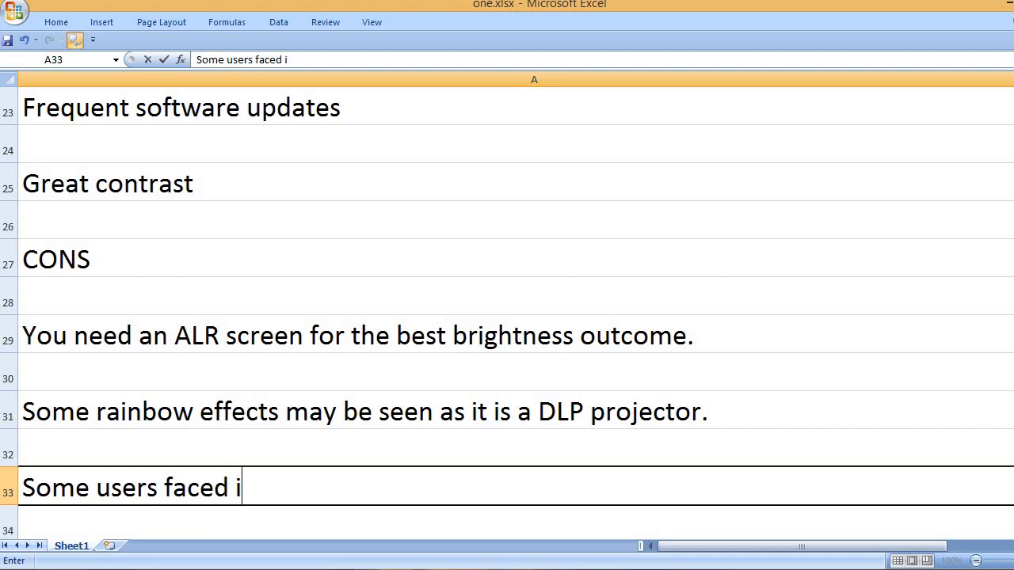
{"action": "type", "text": "ssues with s"}
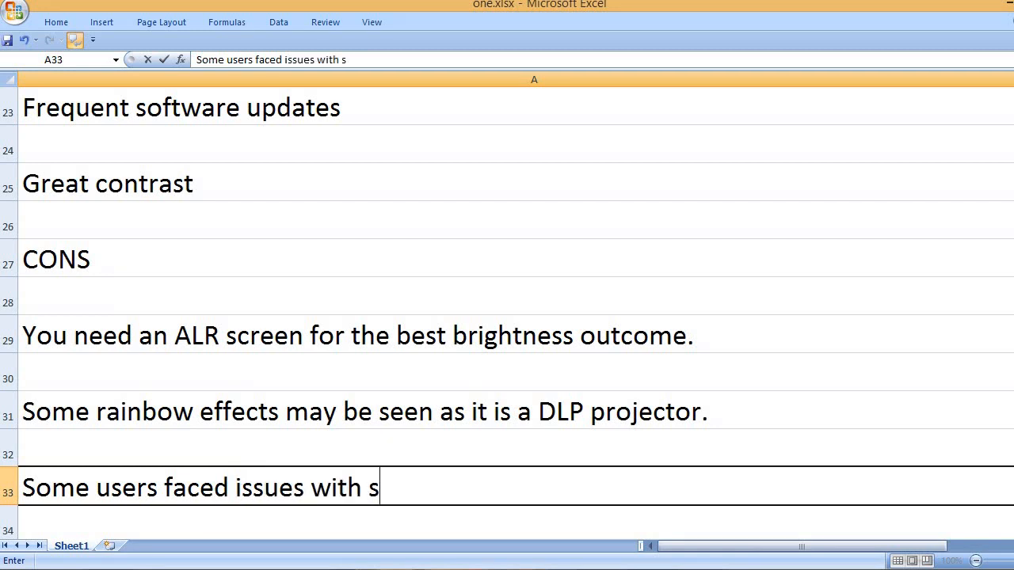
{"action": "type", "text": "etup and"}
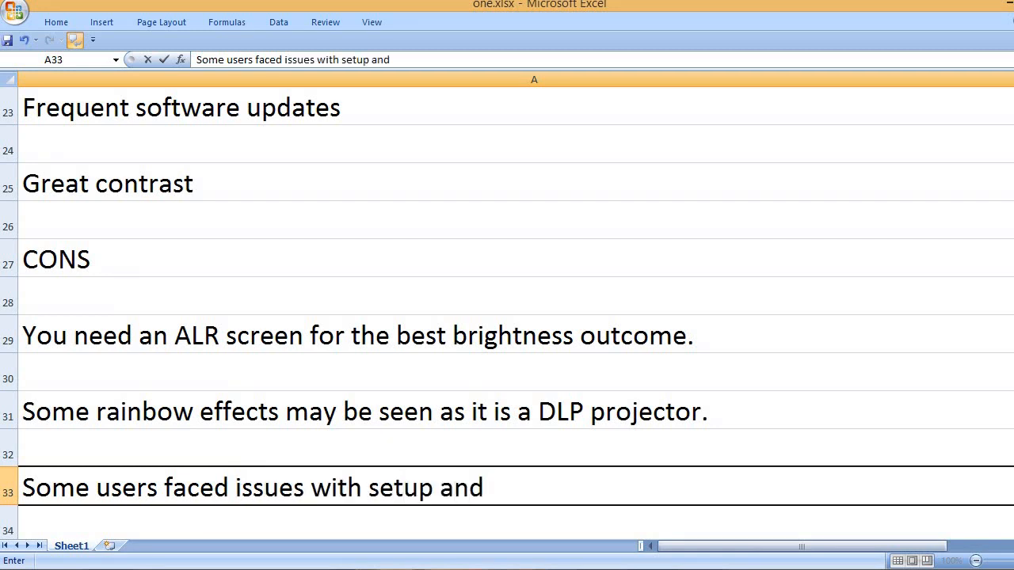
{"action": "type", "text": "Firestick."}
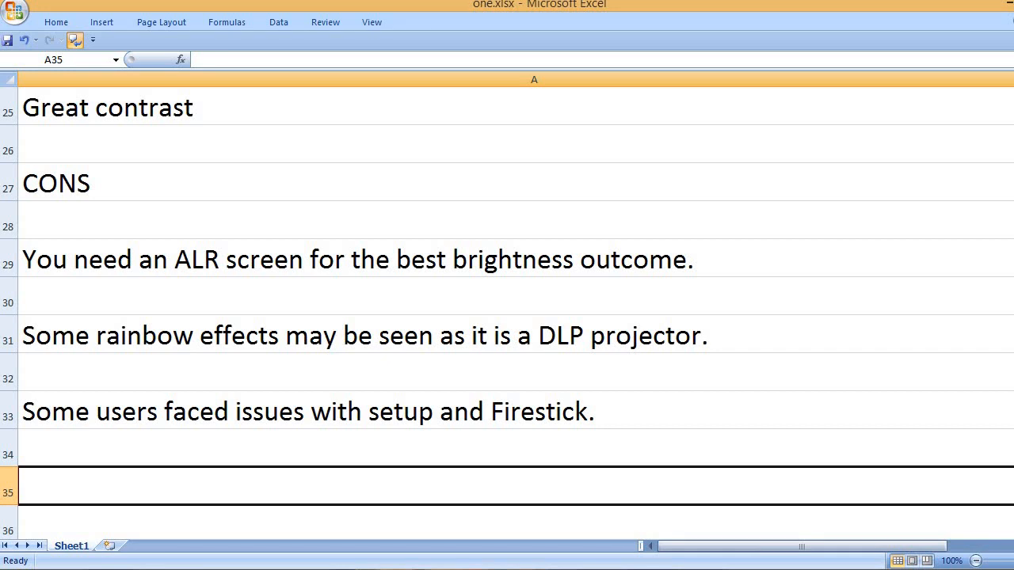
{"action": "type", "text": "KEY FE"}
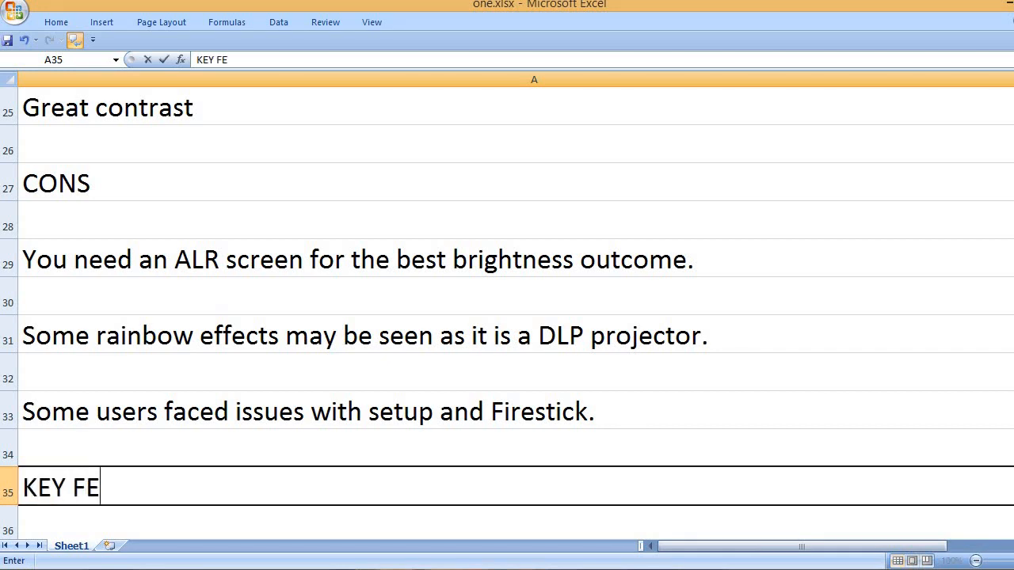
Confirm KEY FEATURES and list 2000 lumens brightness and DLP technology.
{"action": "key", "text": "enter"}
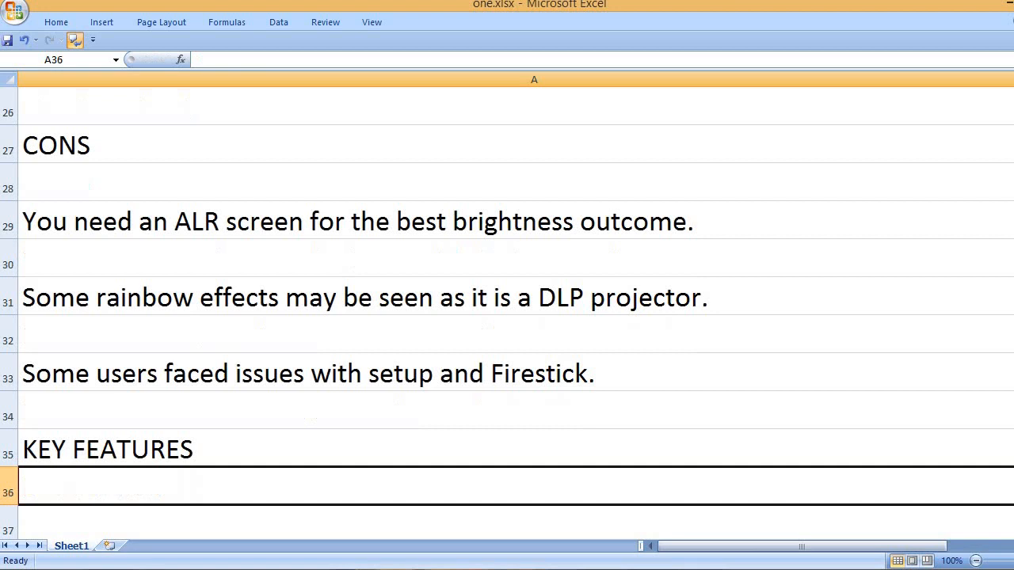
{"action": "type", "text": "2000"}
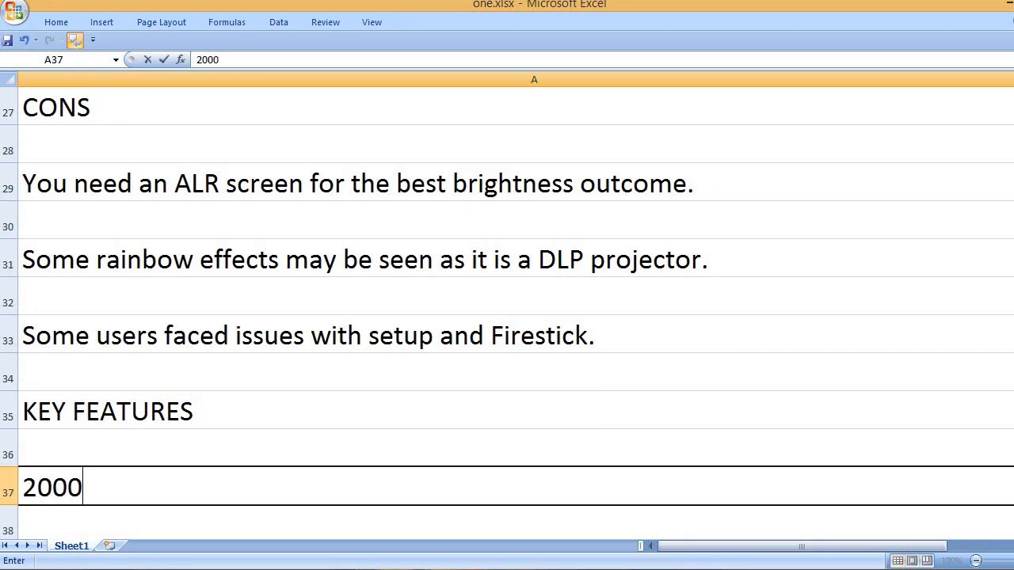
{"action": "type", "text": "lumens b"}
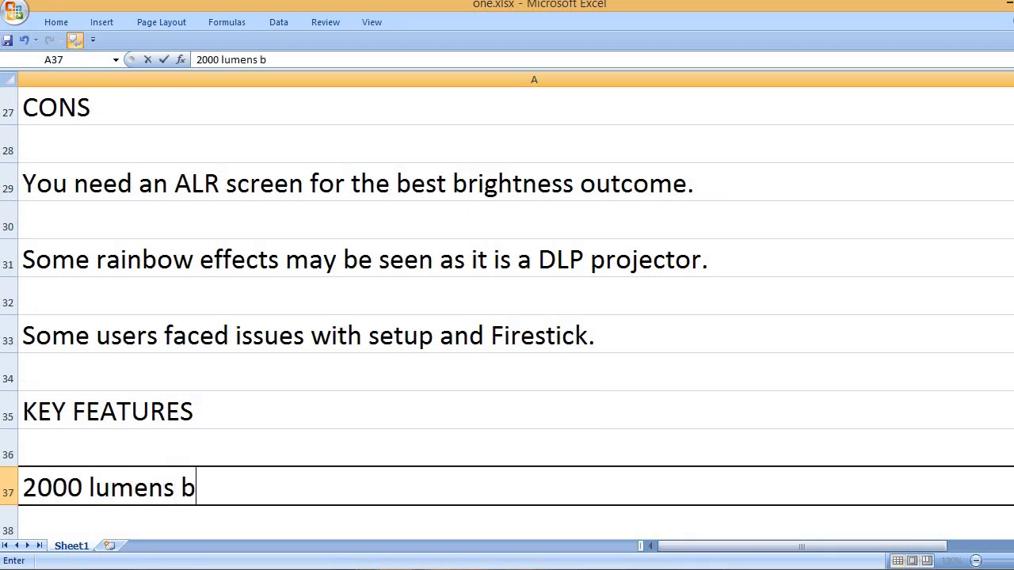
{"action": "type", "text": "rightness"}
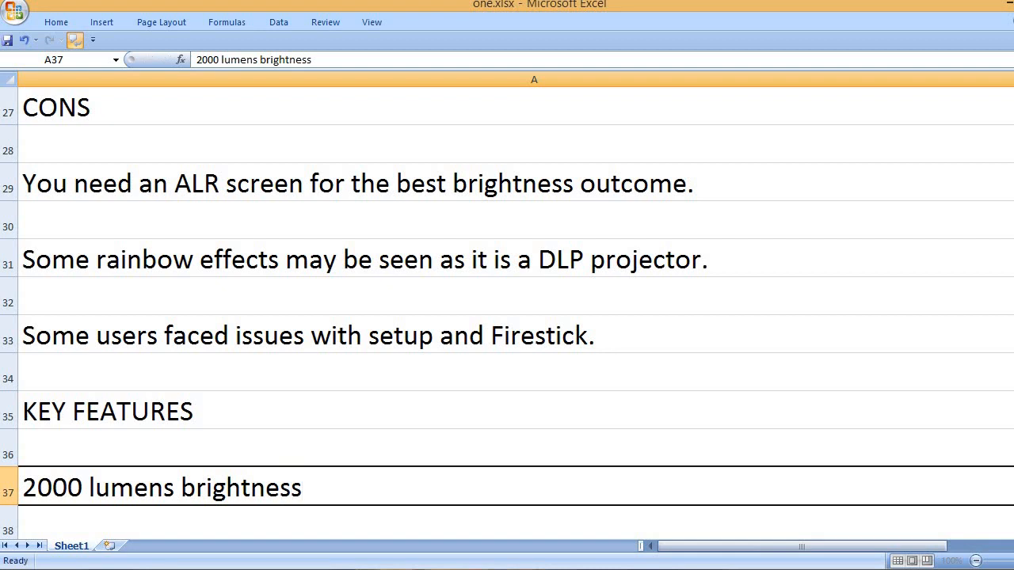
{"action": "type", "text": "DLP display te"}
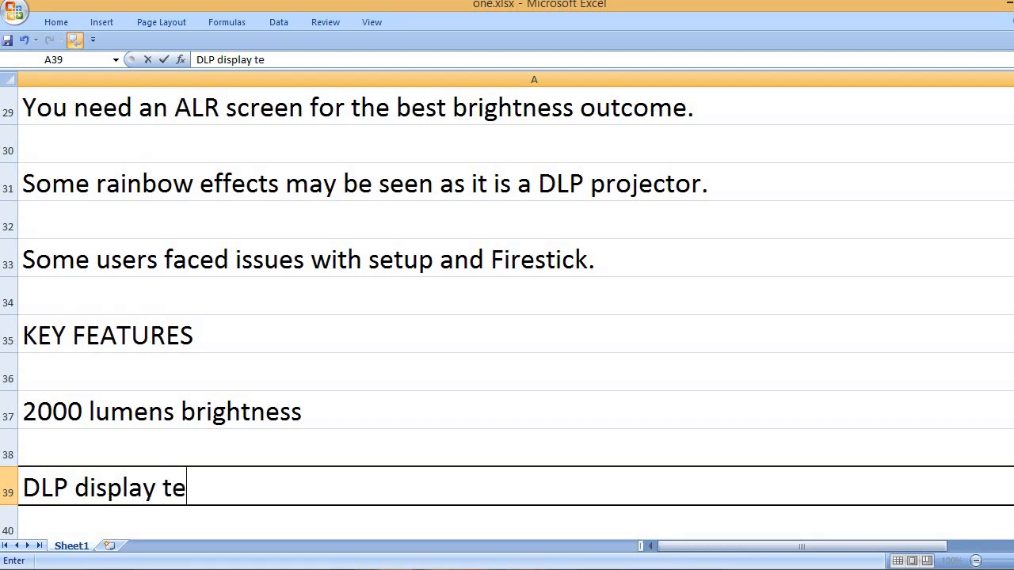
{"action": "type", "text": "chnology"}
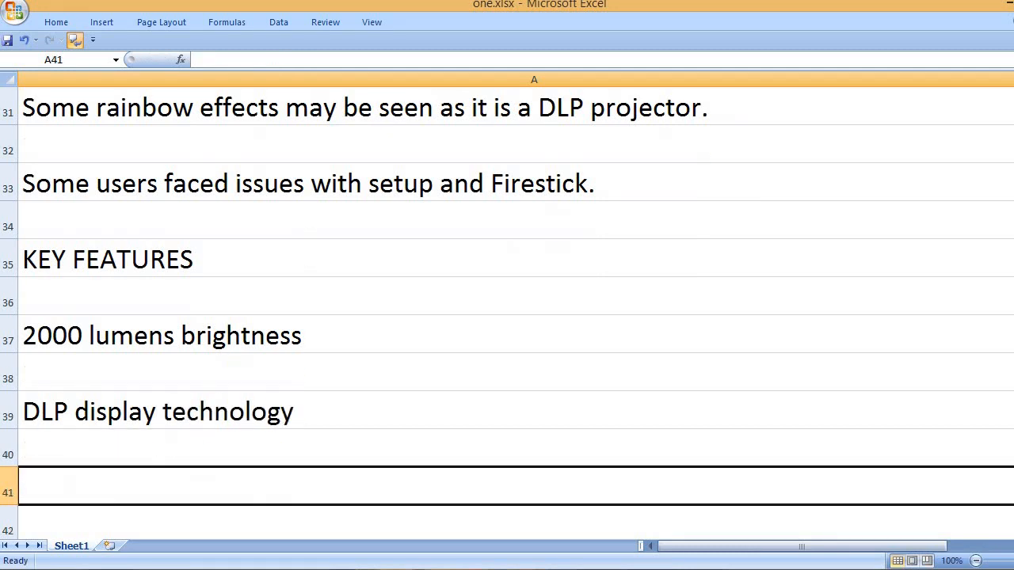
List 2,000,000 to 1 contrast and 21 lbs item weight.
{"action": "type", "text": "2,000"}
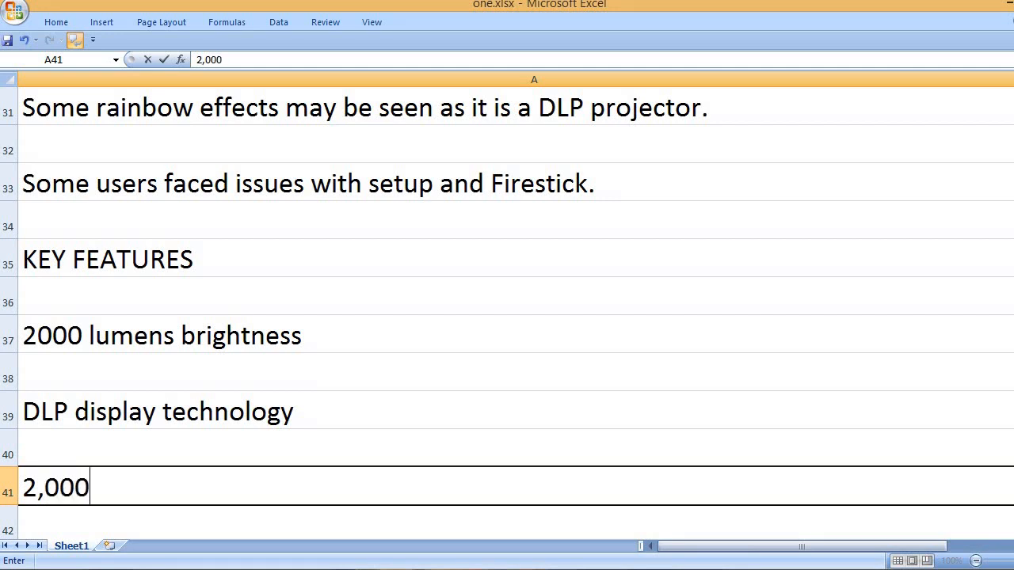
{"action": "type", "text": ",000 is t"}
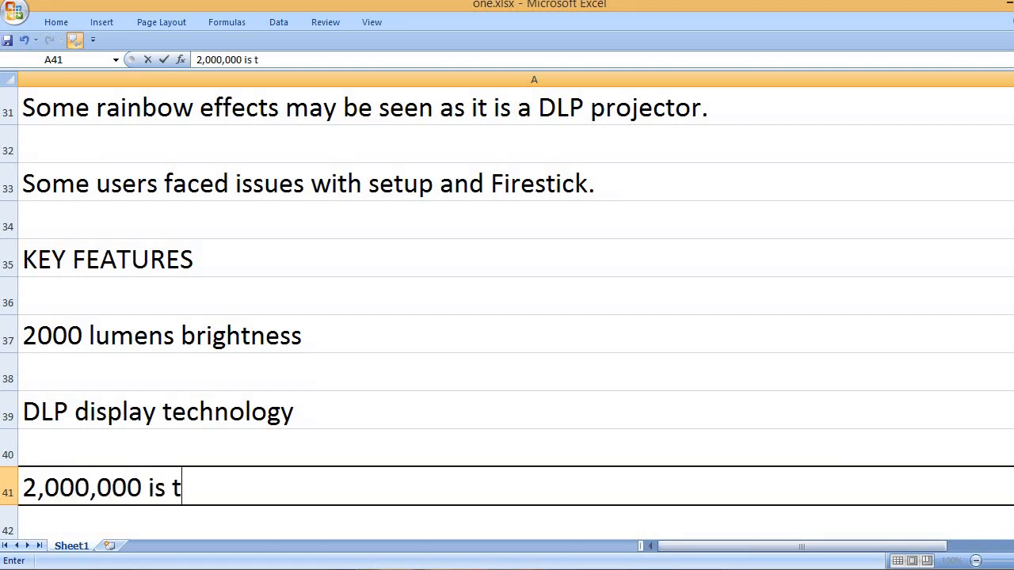
{"action": "type", "text": "o 1 contrast ratio"}
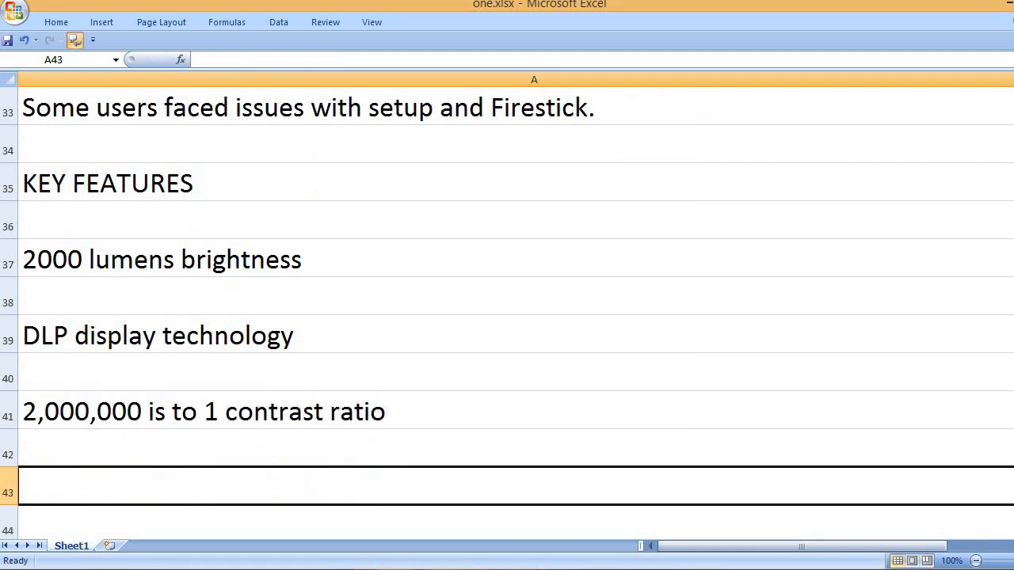
{"action": "type", "text": "21 l"}
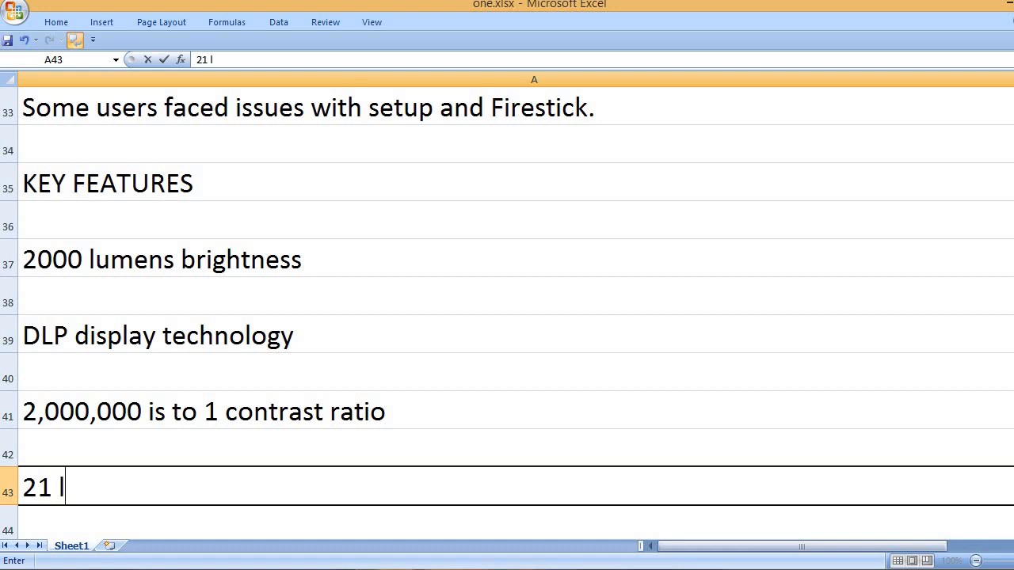
{"action": "type", "text": "bs item weight"}
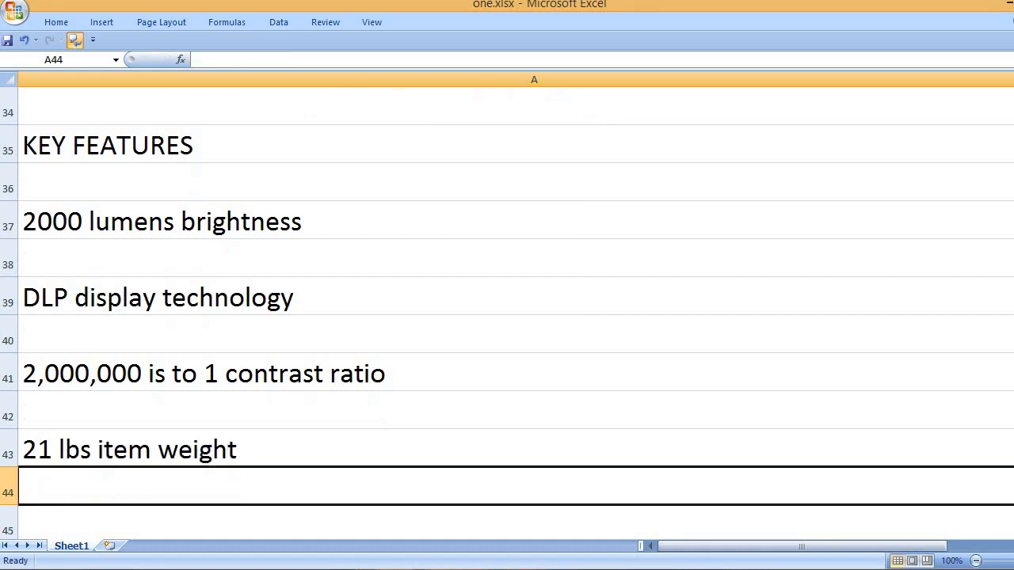
List the 80-inch to 150-inch picture size.
{"action": "type", "text": "80-"}
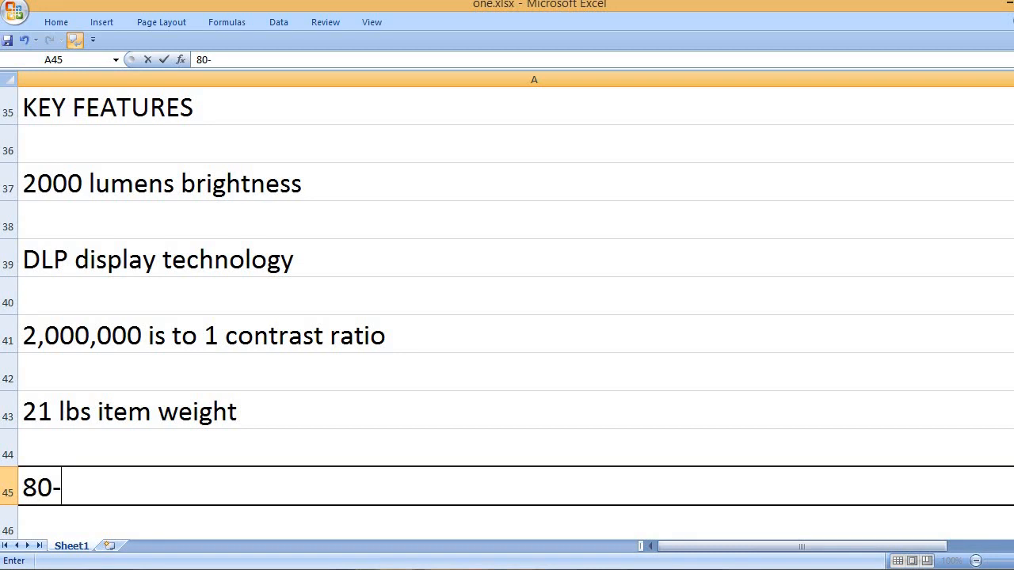
{"action": "type", "text": "inch to 1"}
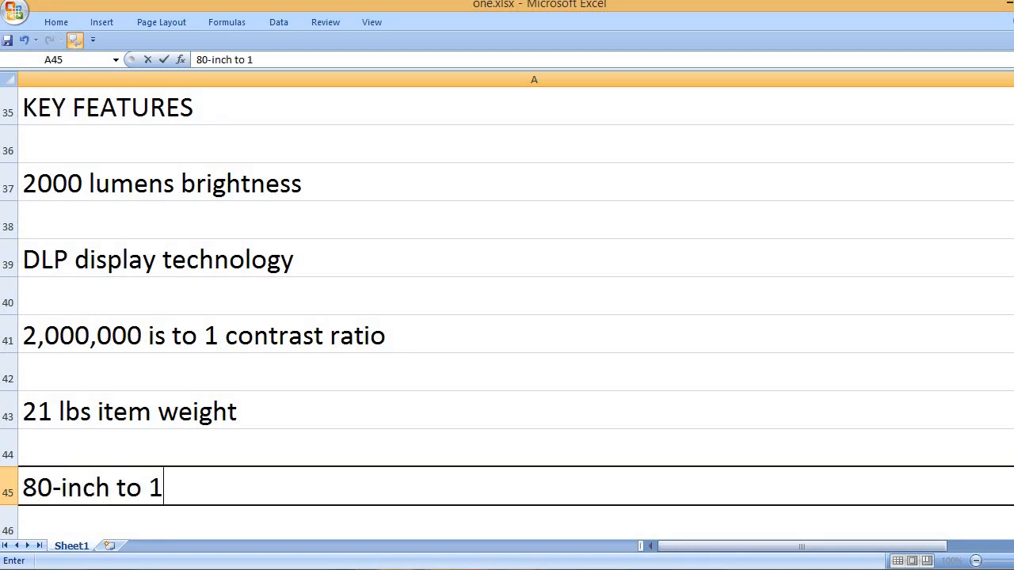
{"action": "type", "text": "50-in"}
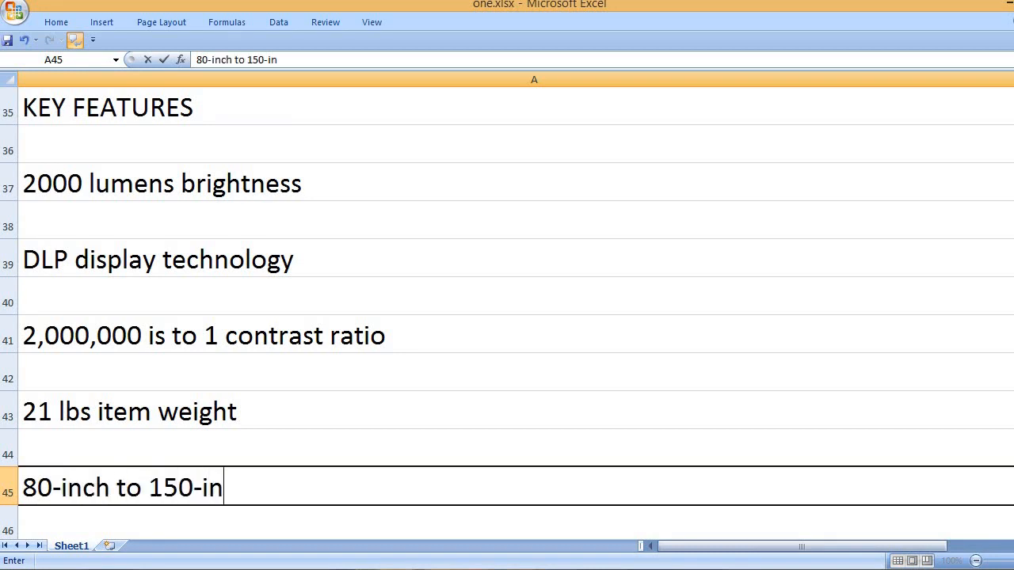
{"action": "type", "text": "ch picture size"}
{"action": "type", "text": "D"}
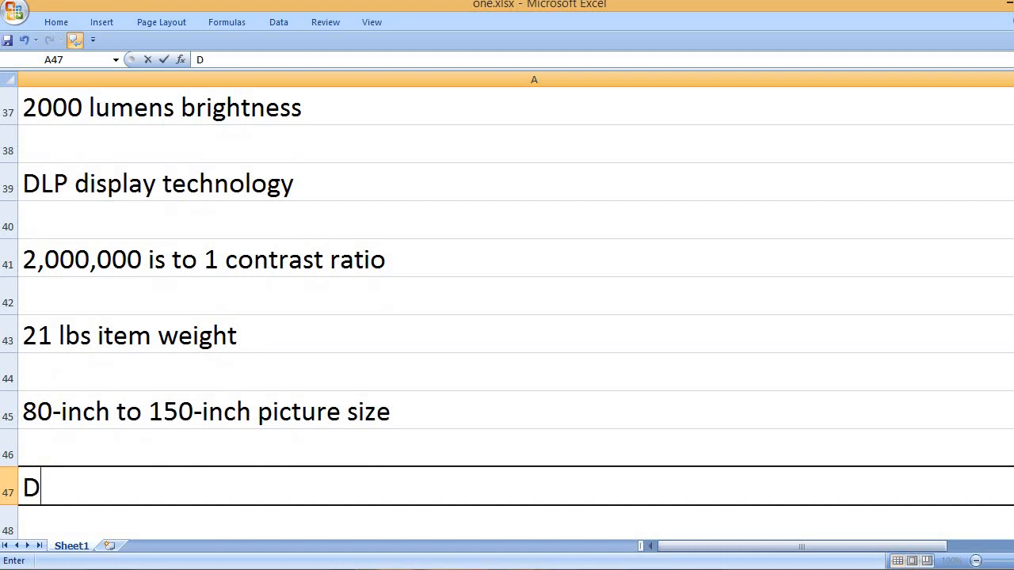
List Dolby Atmos and 4K UHD display resolution as key features.
{"action": "type", "text": "olby Atmos"}
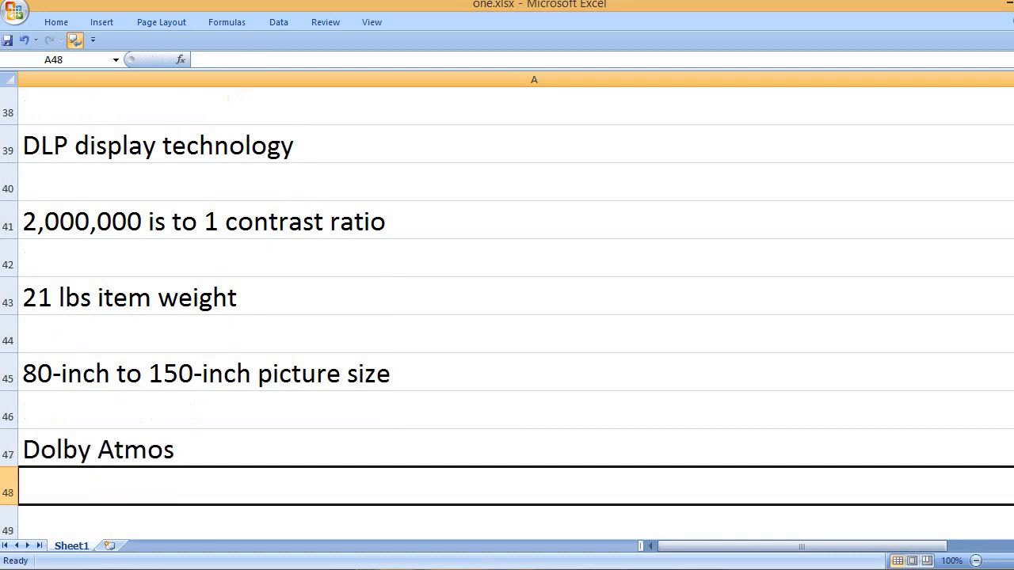
{"action": "type", "text": "4K"}
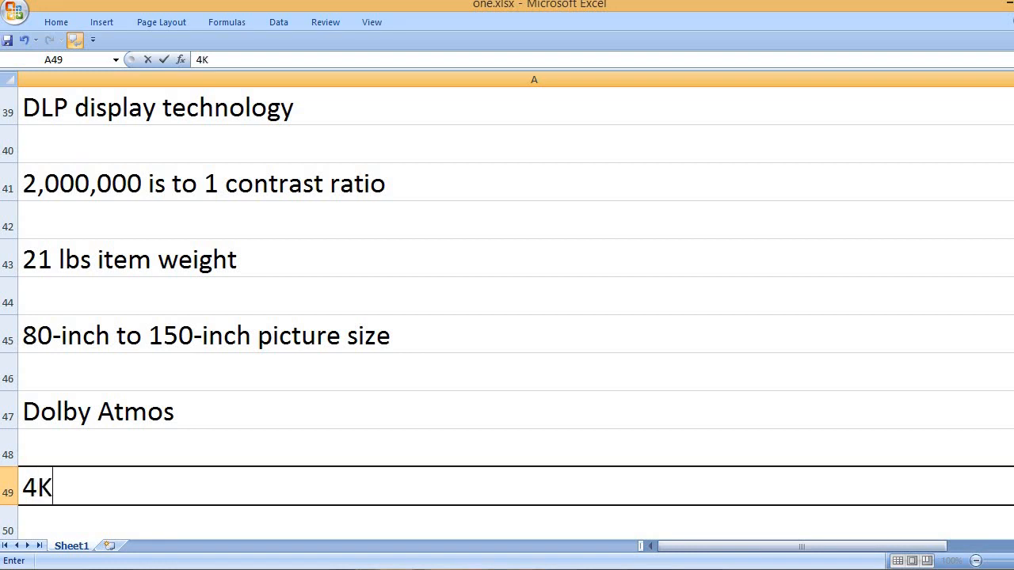
{"action": "type", "text": "UHD disp"}
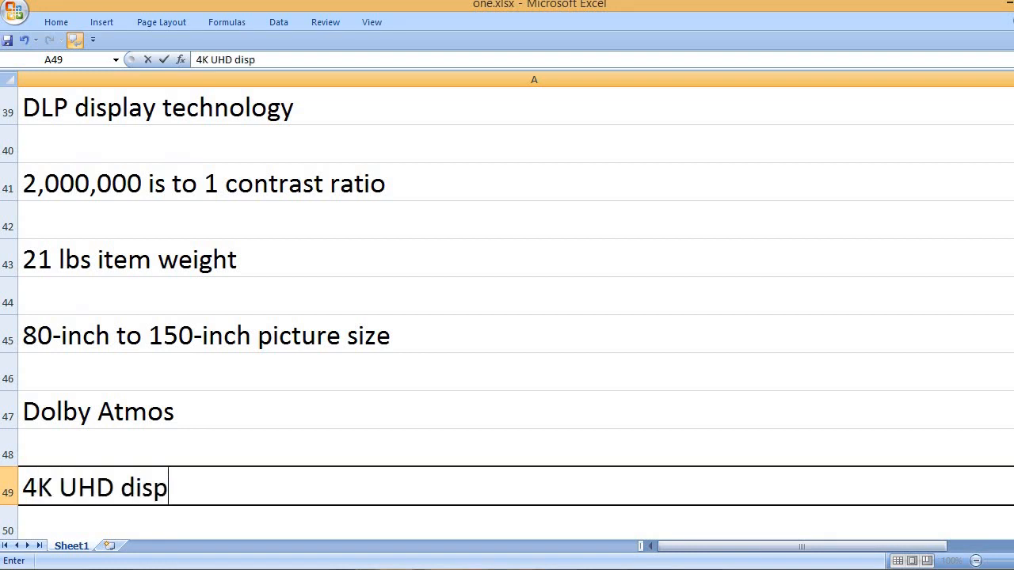
{"action": "type", "text": "lay resolution"}
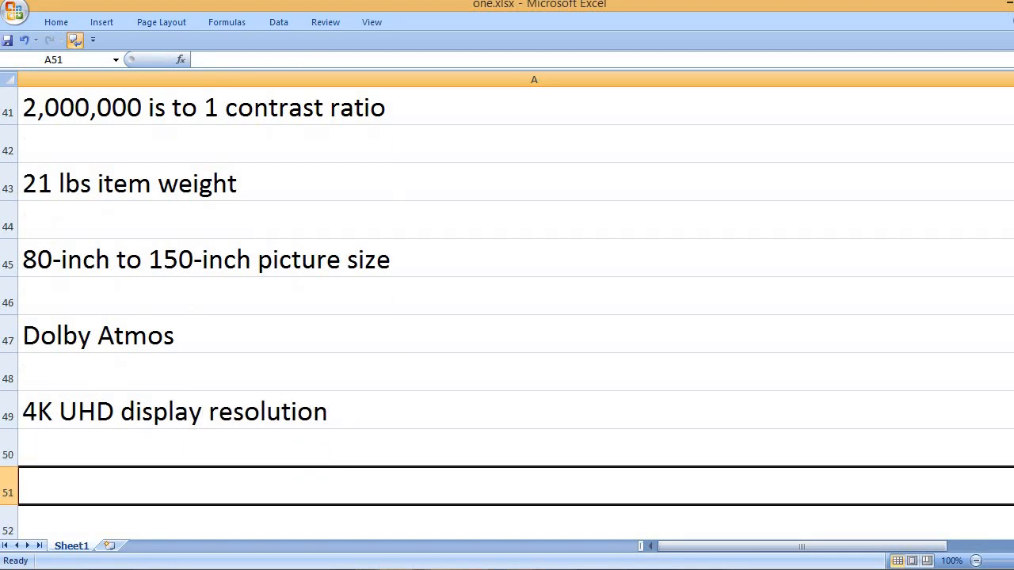
List HDR & SDR, Active 3D and F2.0 glass lens, then start the Awol entry.
{"action": "type", "text": "HDR &"}
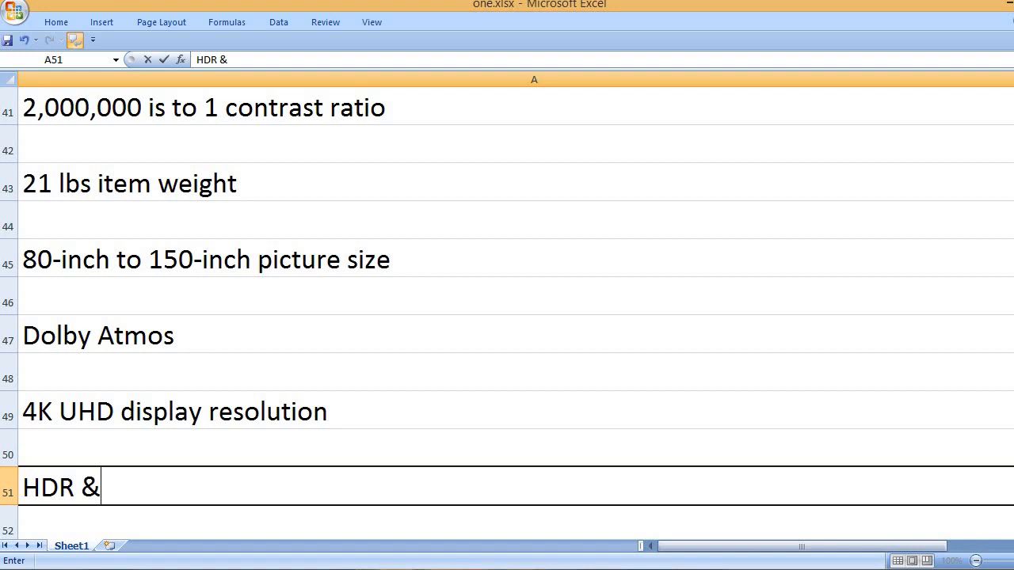
{"action": "type", "text": "SDR"}
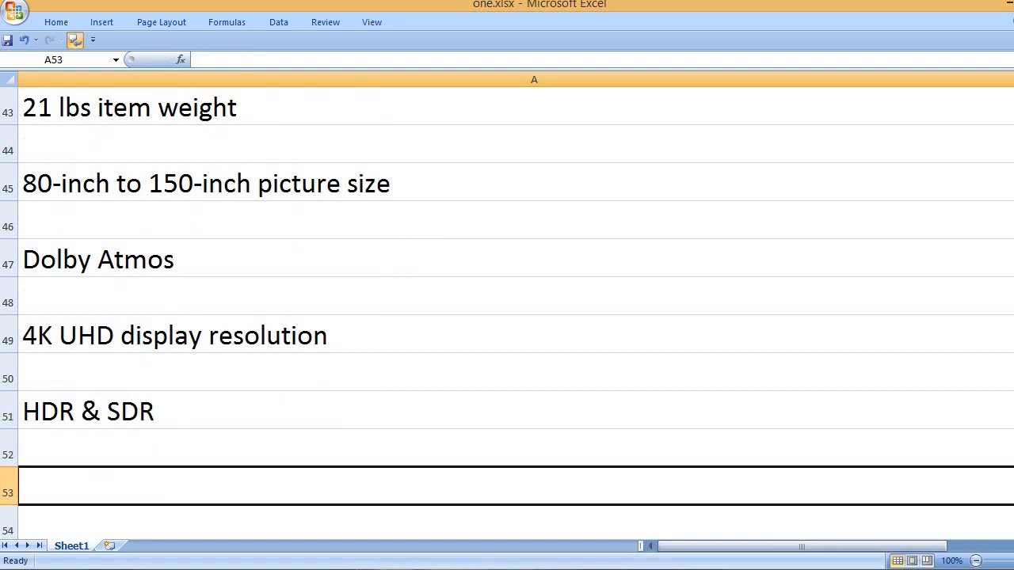
{"action": "type", "text": "Active 3D"}
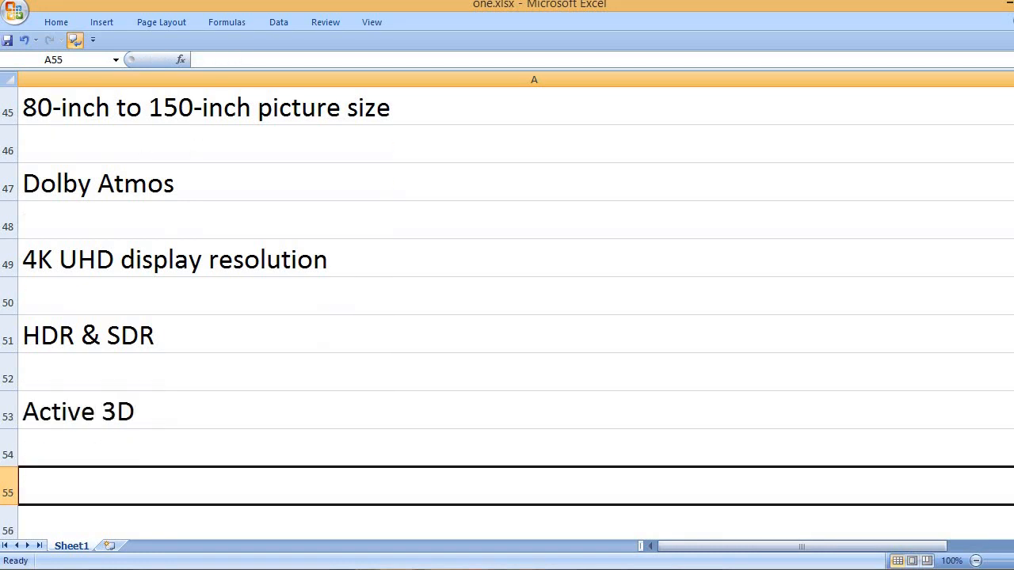
{"action": "type", "text": "F"}
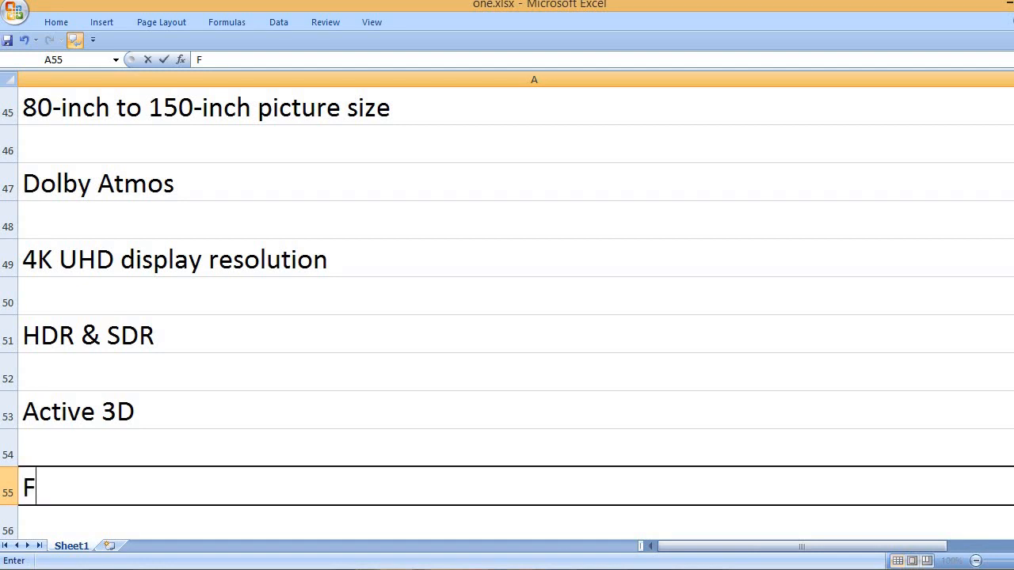
{"action": "type", "text": "2.0"}
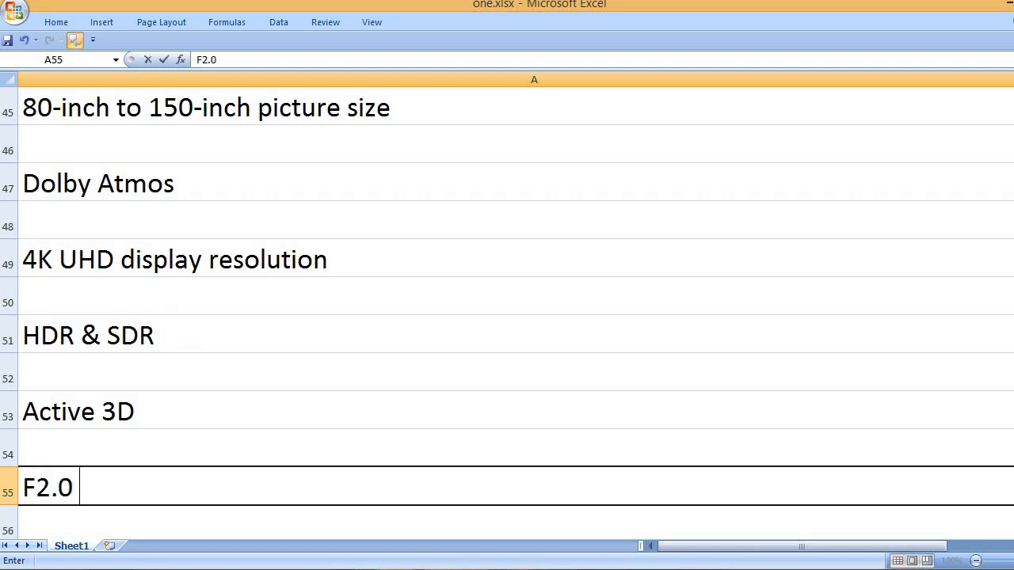
{"action": "type", "text": "glass lens"}
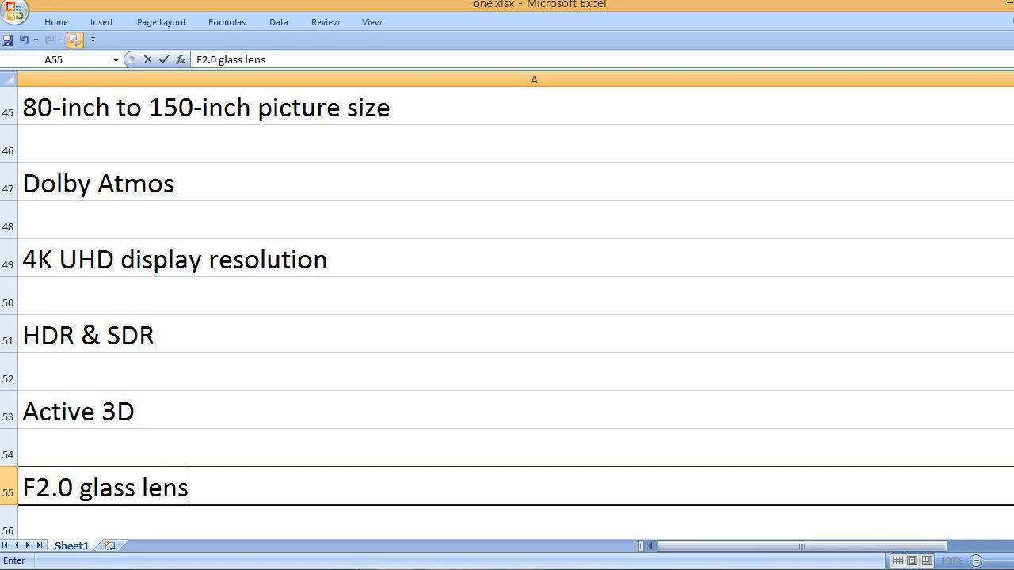
{"action": "type", "text": "Aw"}
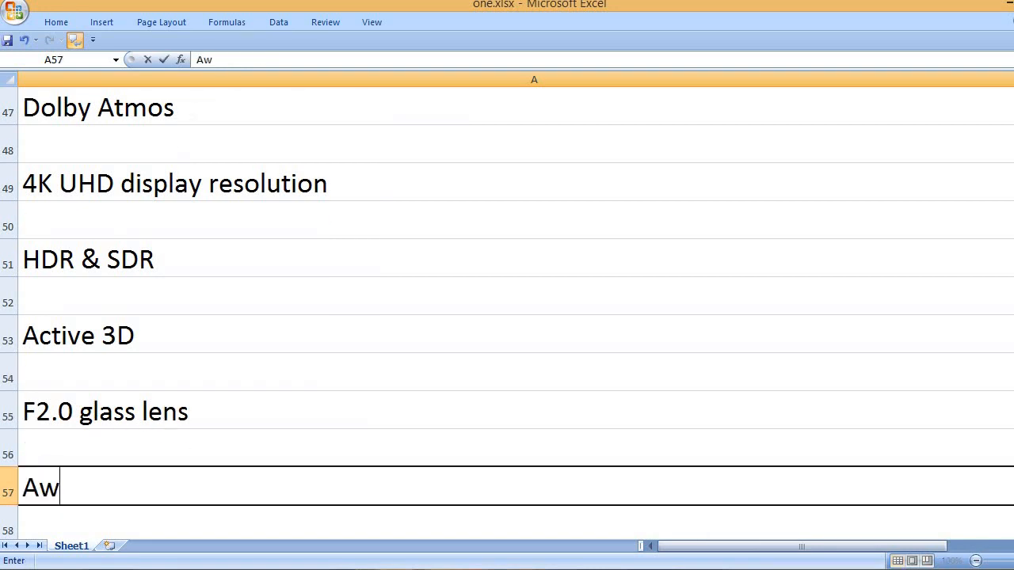
Enter Awol Vision brand name in A57.
{"action": "type", "text": "ol"}
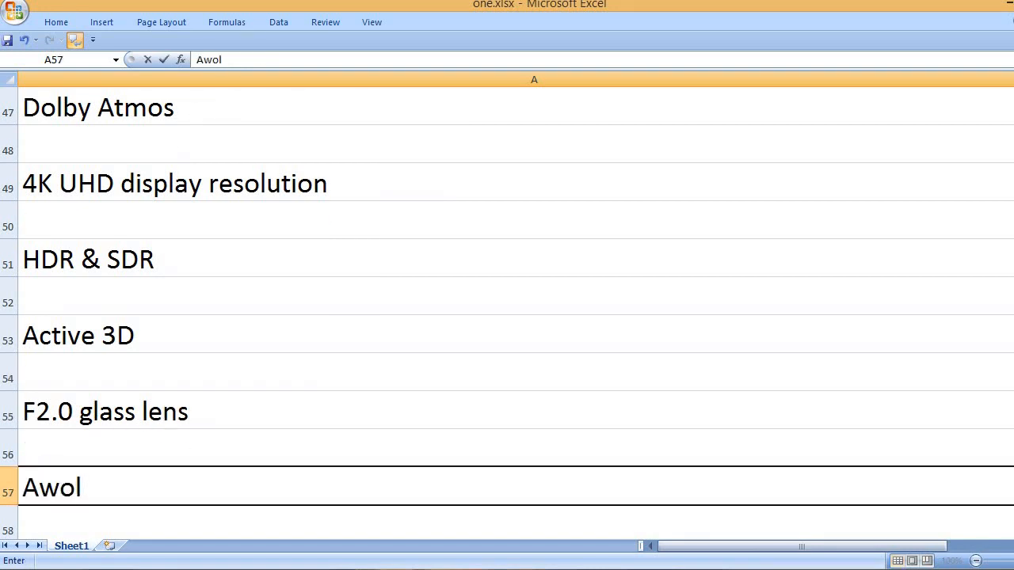
{"action": "type", "text": "Vision b"}
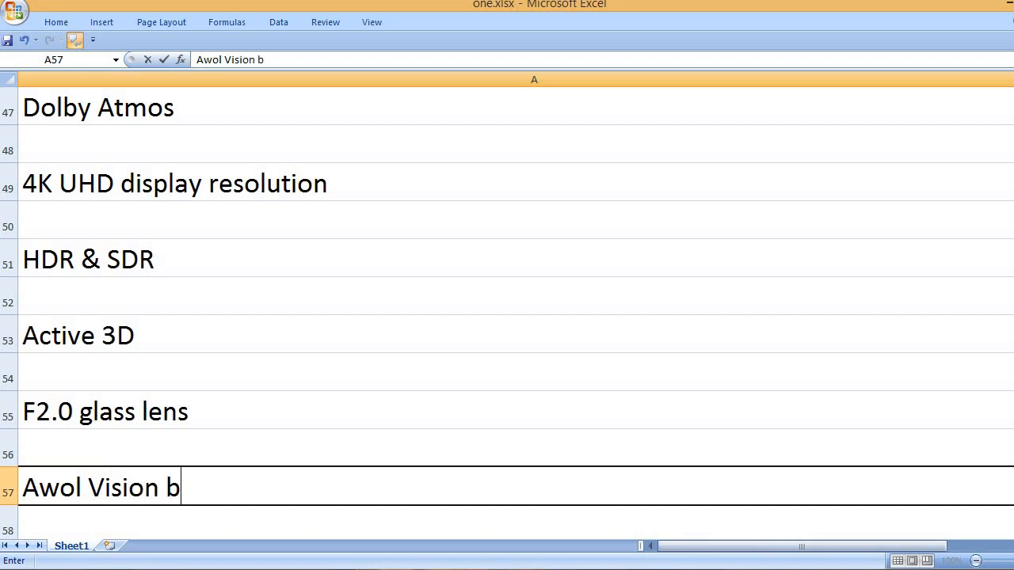
{"action": "type", "text": "rand name"}
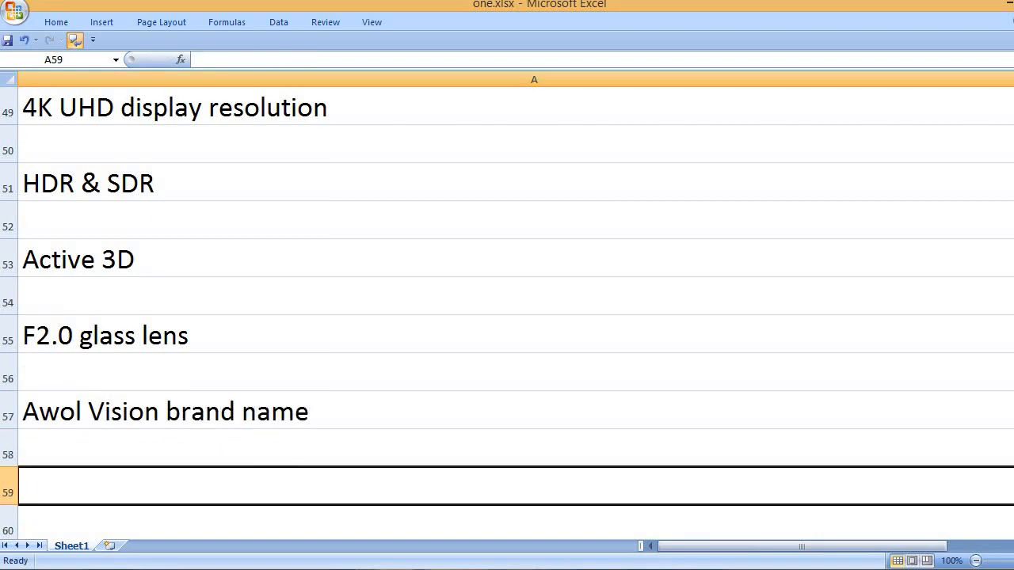
Enter LTV2500 model number in A59, removing the space in LTV 2500.
{"action": "type", "text": "LTV"}
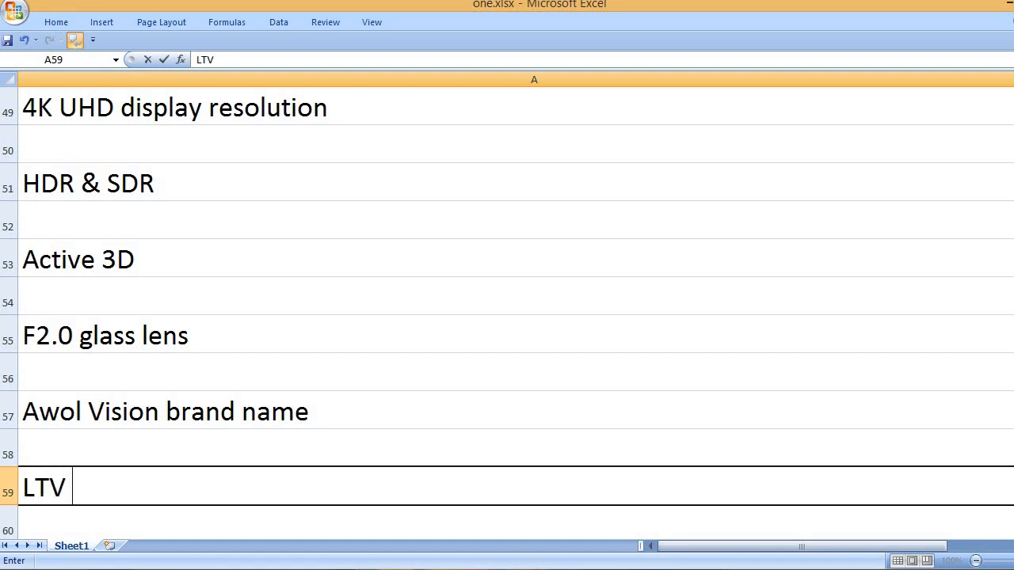
{"action": "type", "text": "2500"}
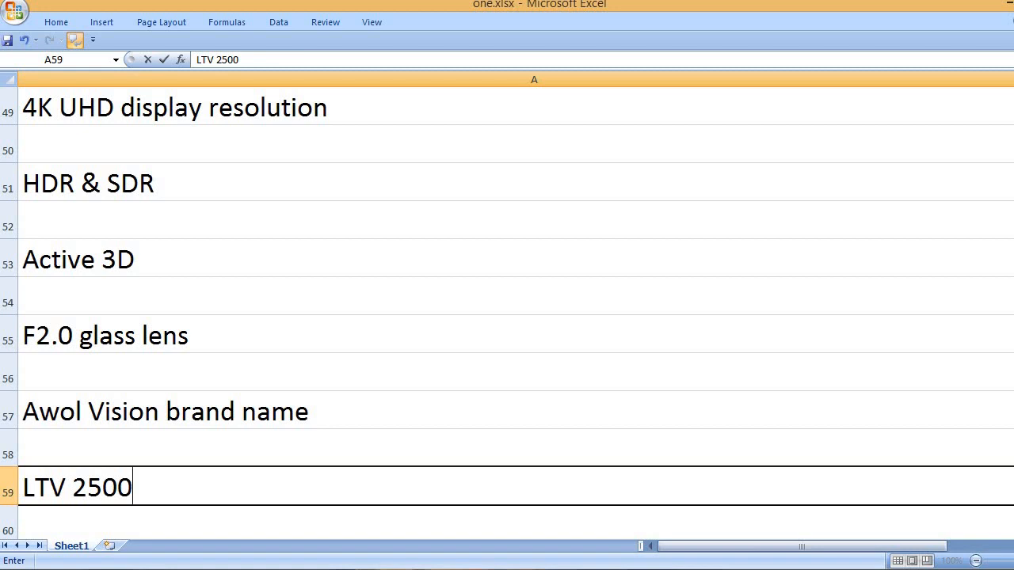
{"action": "type", "text": "model n"}
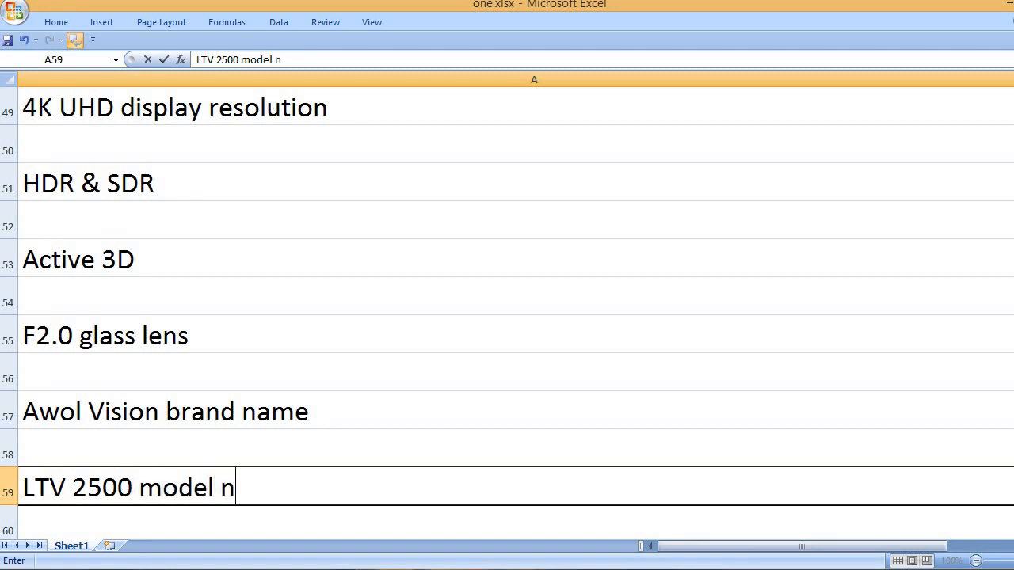
{"action": "type", "text": "umber"}
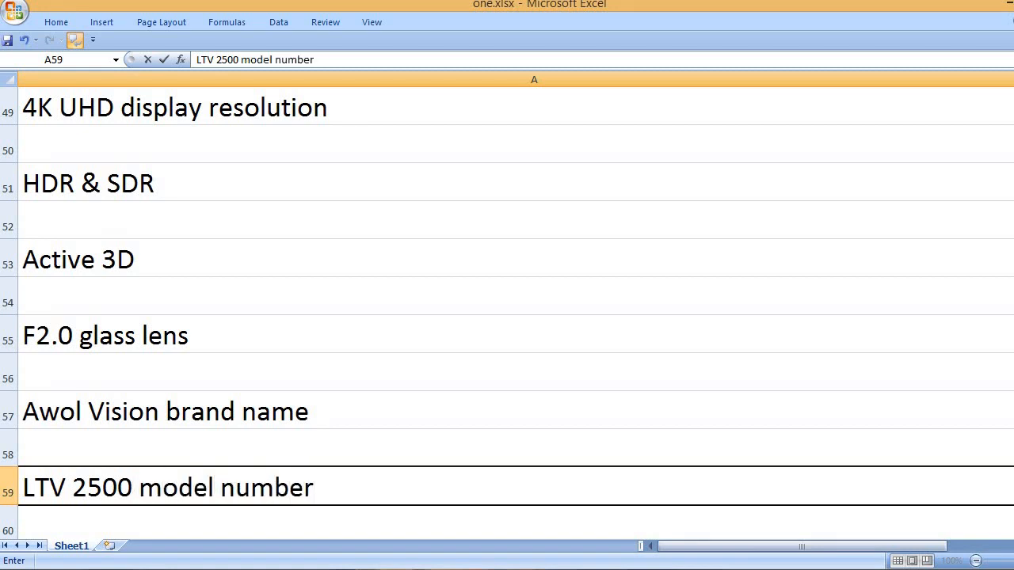
{"action": "double_click", "coordinate": [166, 487]}
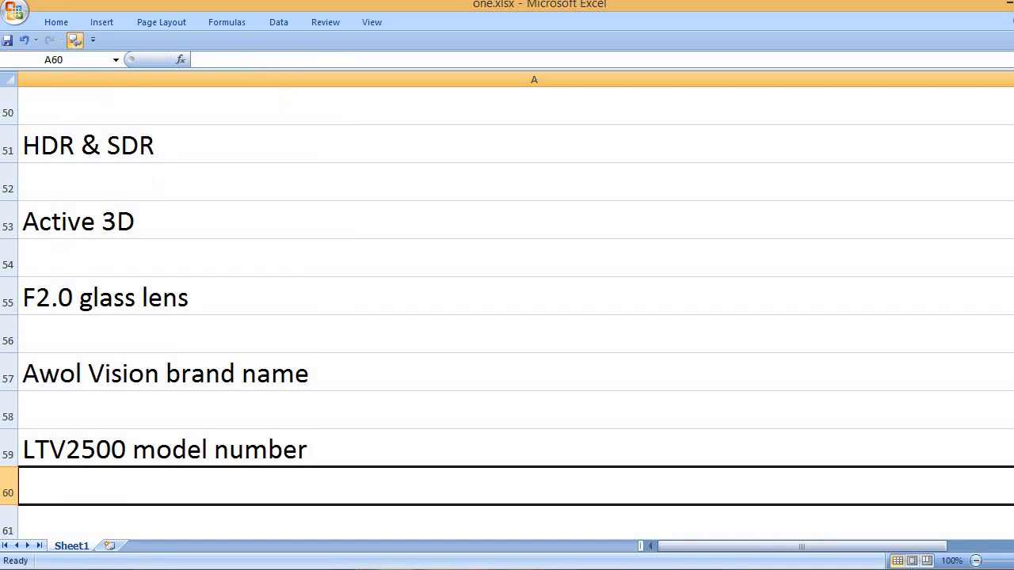
{"action": "scroll", "scroll_direction": "down", "scroll_amount": 3}
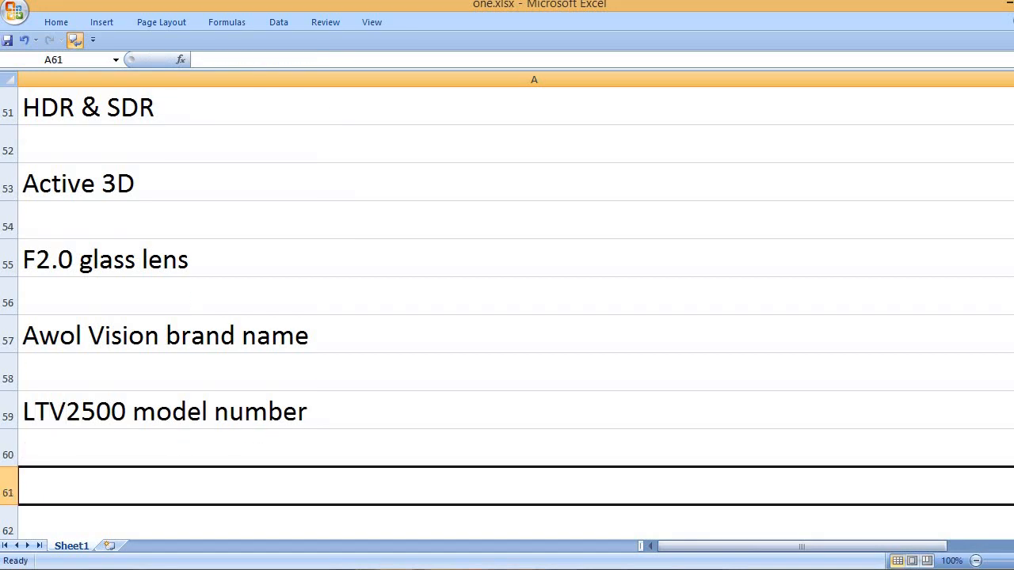